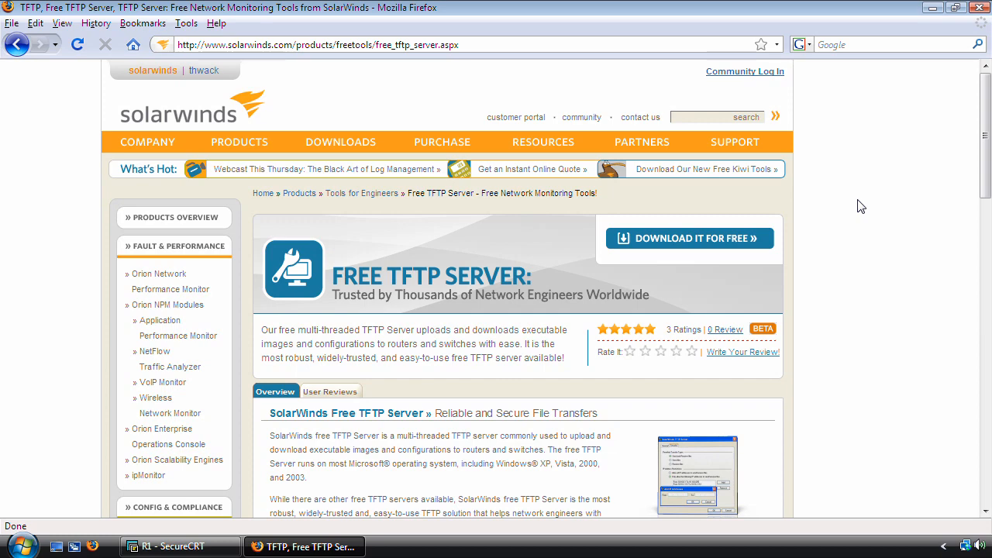
Start the free SolarWinds TFTP Server download from its web page
click(690, 238)
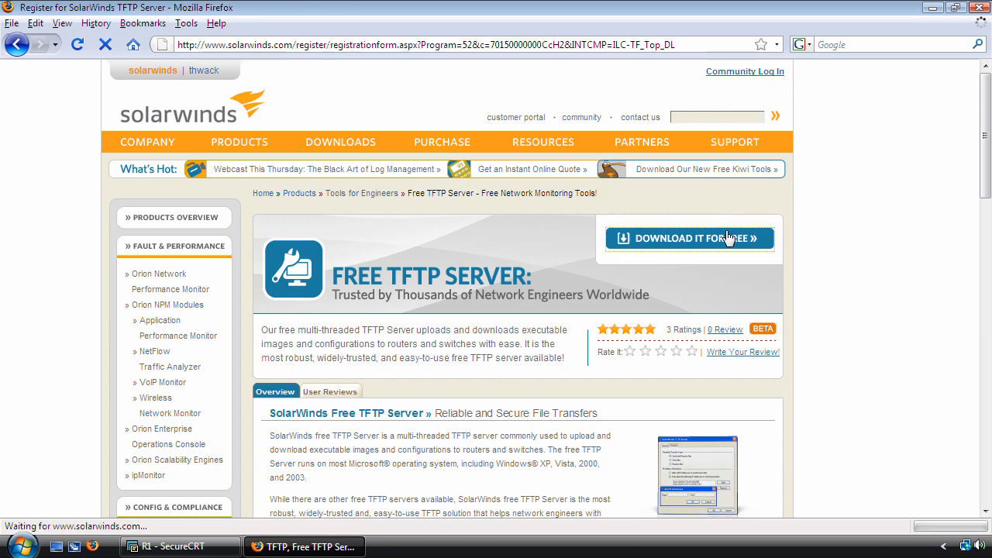
click(690, 238)
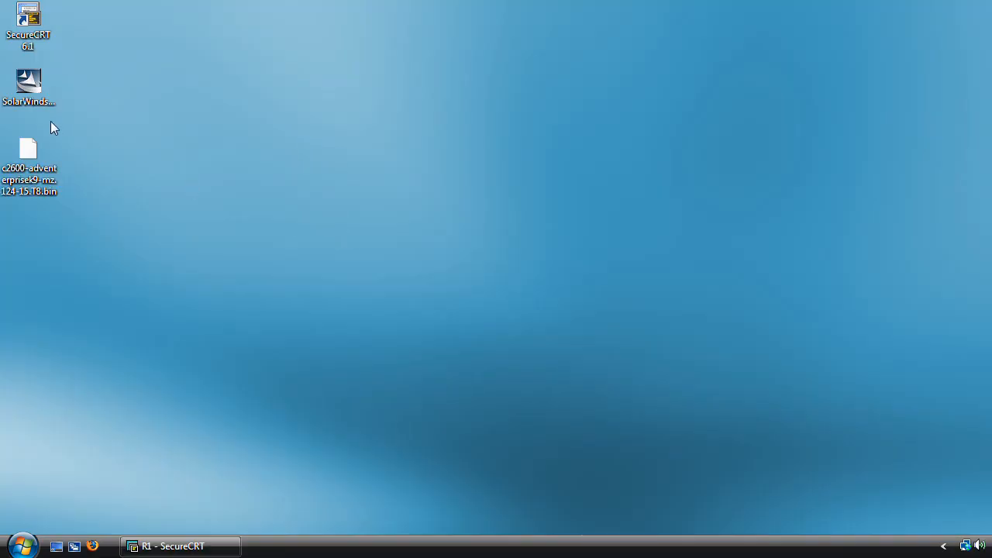
Launch the SolarWinds installer and verify via Network and Sharing Center that Windows Firewall is off
double_click(28, 80)
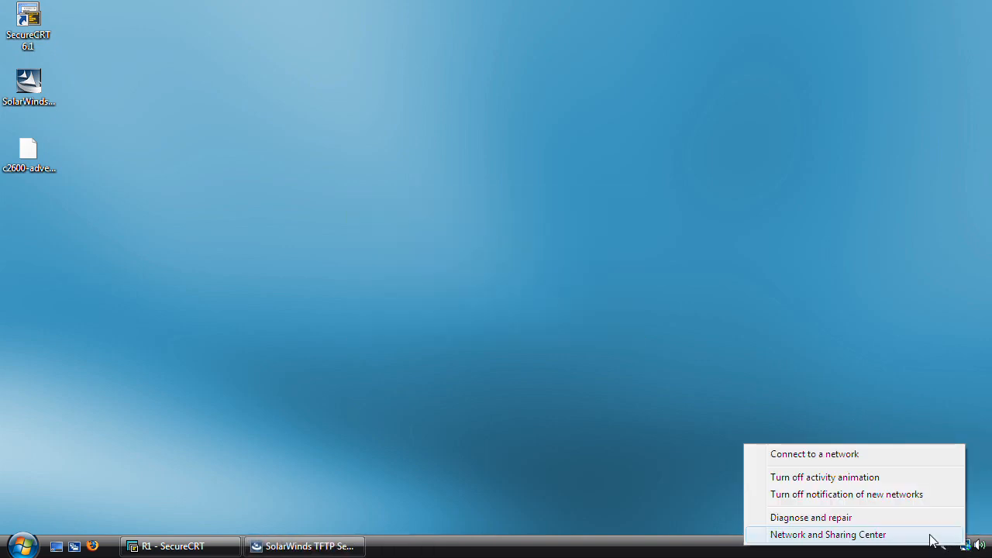
click(829, 533)
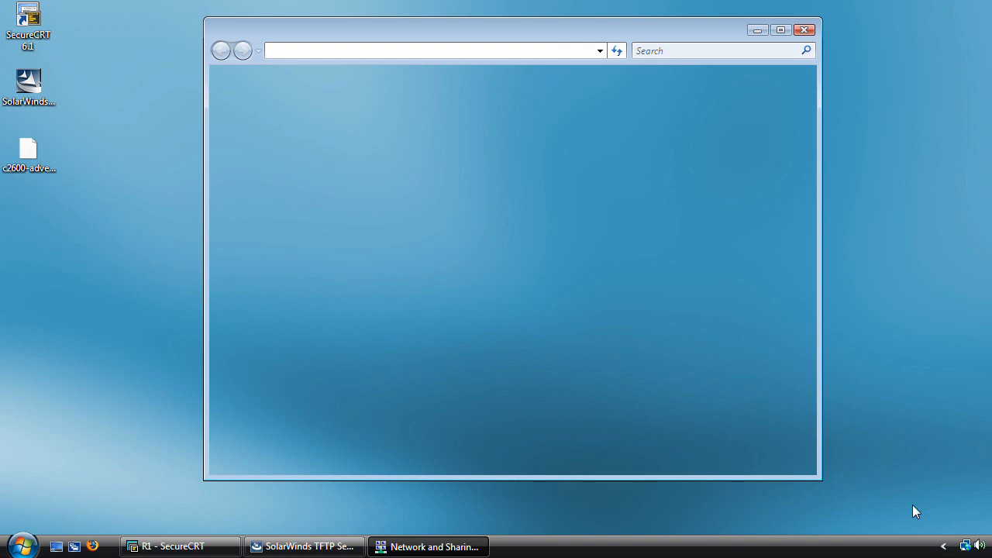
mouse_move(654, 291)
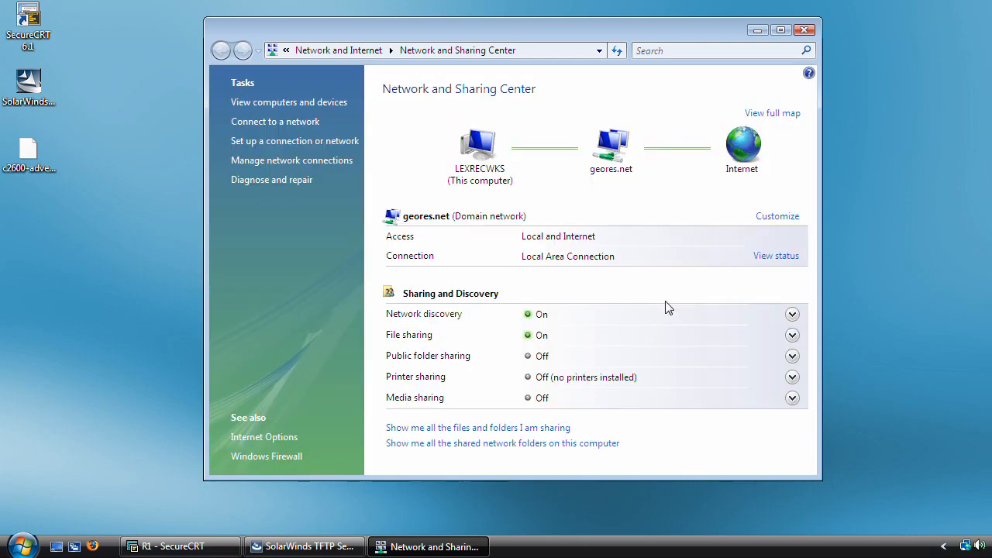
mouse_move(287, 419)
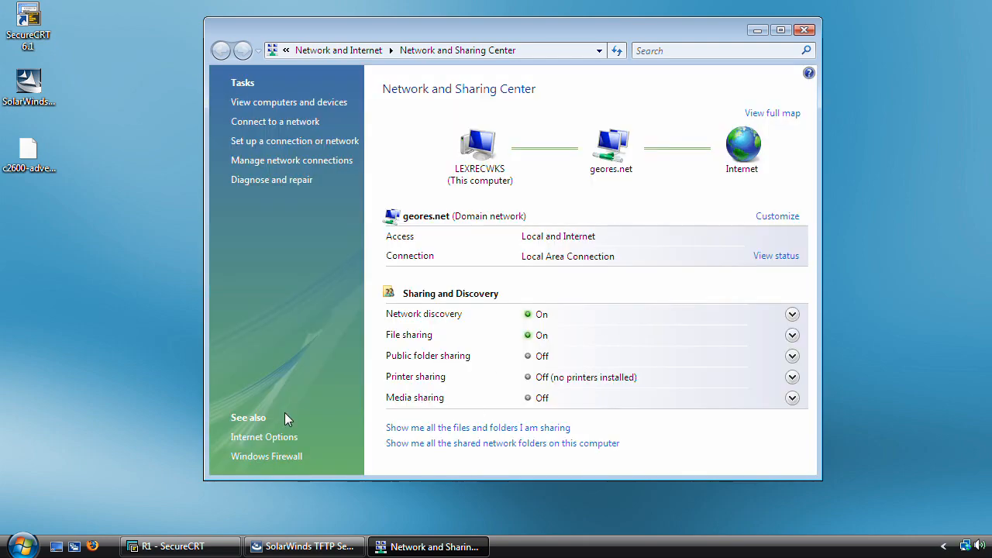
click(267, 455)
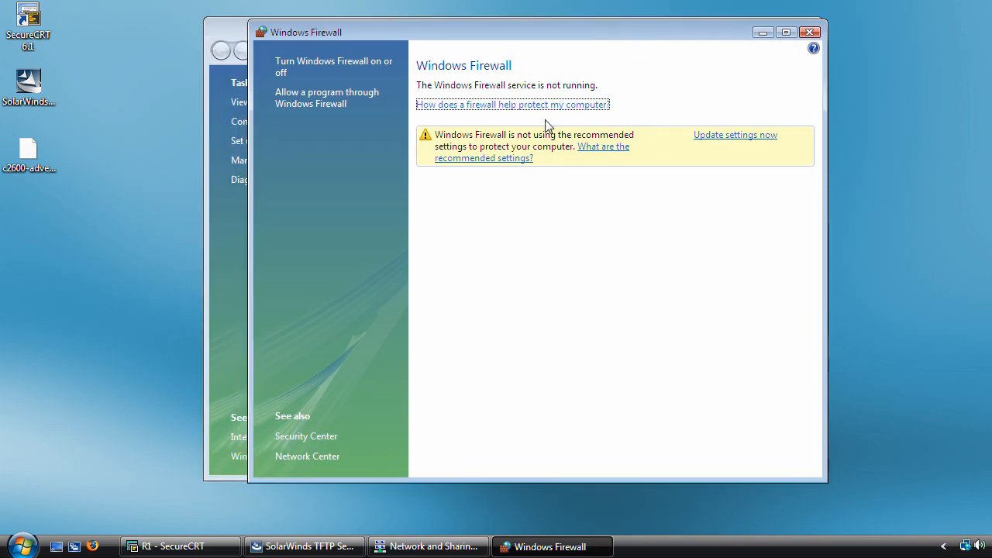
click(430, 546)
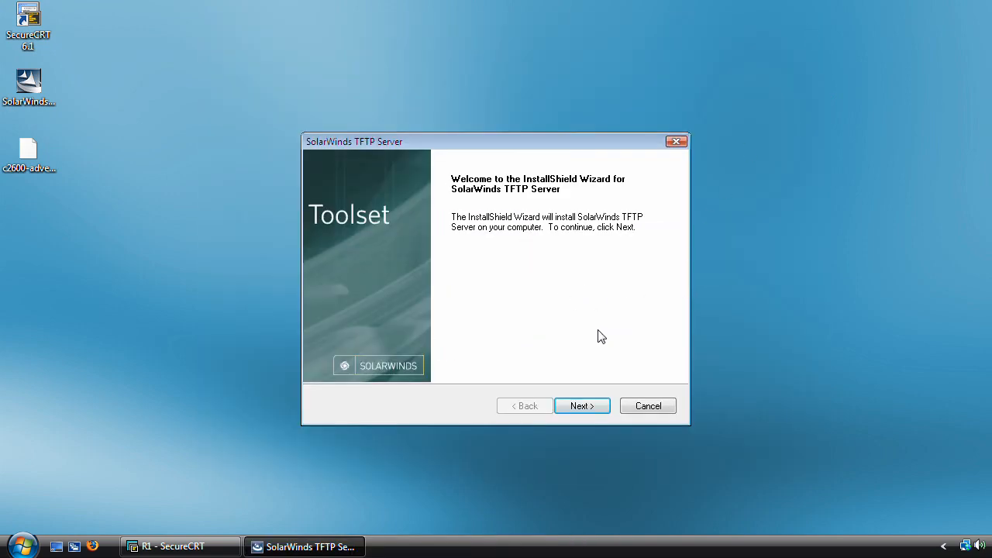
Install TFTP Server for all users into the default SolarWinds destination folder
click(583, 406)
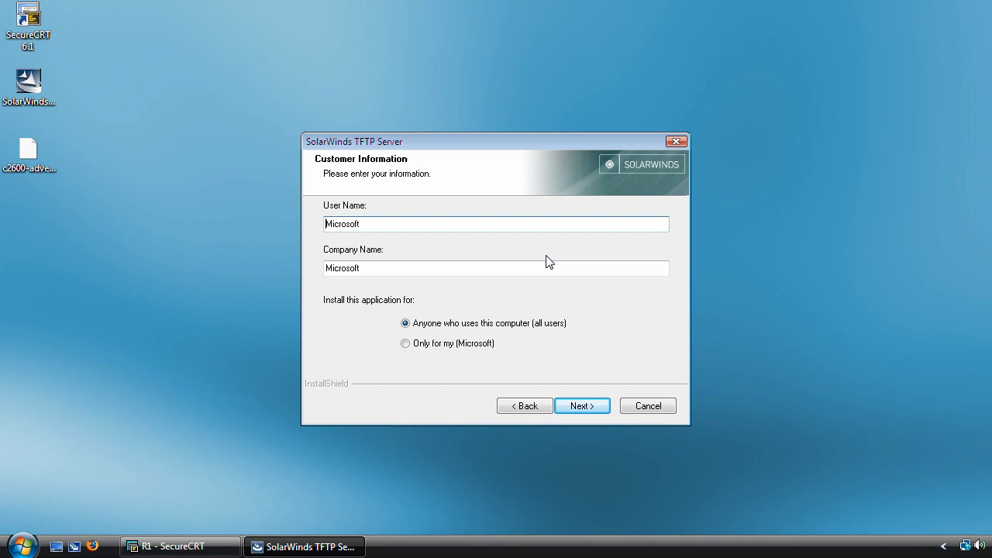
mouse_move(500, 304)
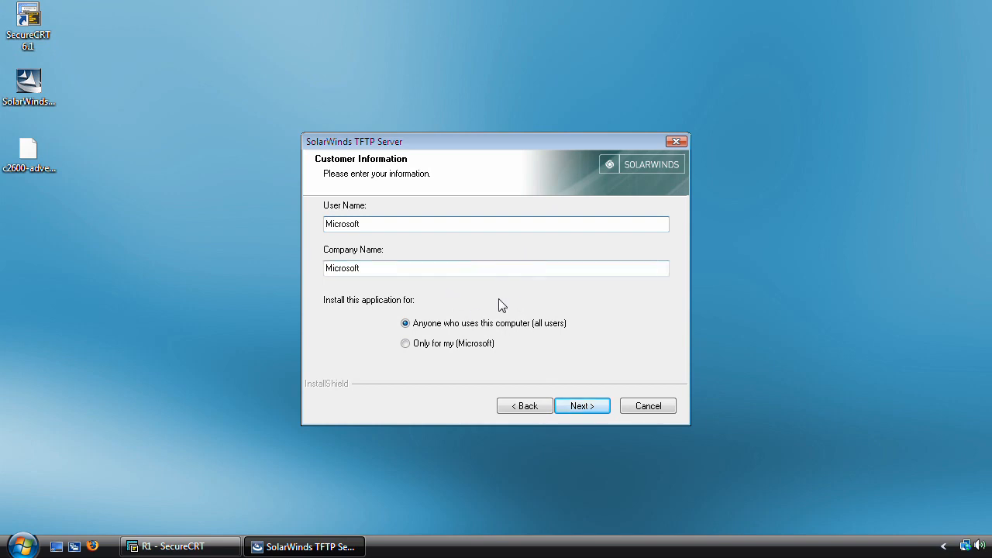
mouse_move(490, 321)
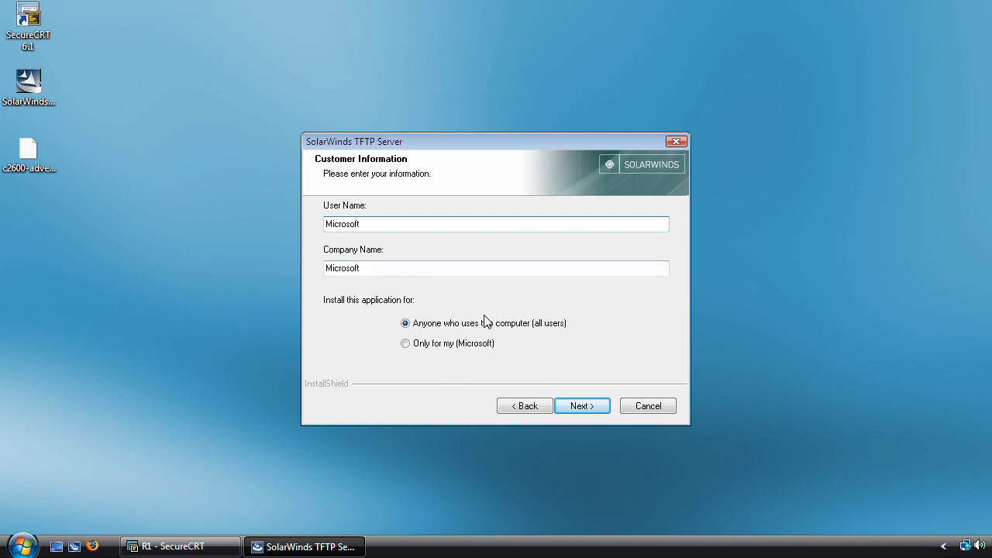
mouse_move(525, 334)
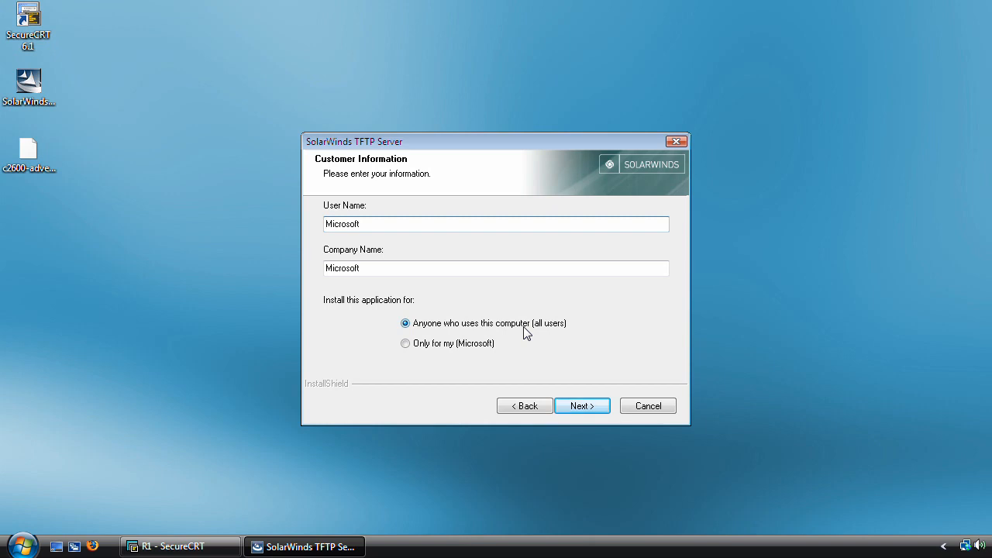
mouse_move(251, 403)
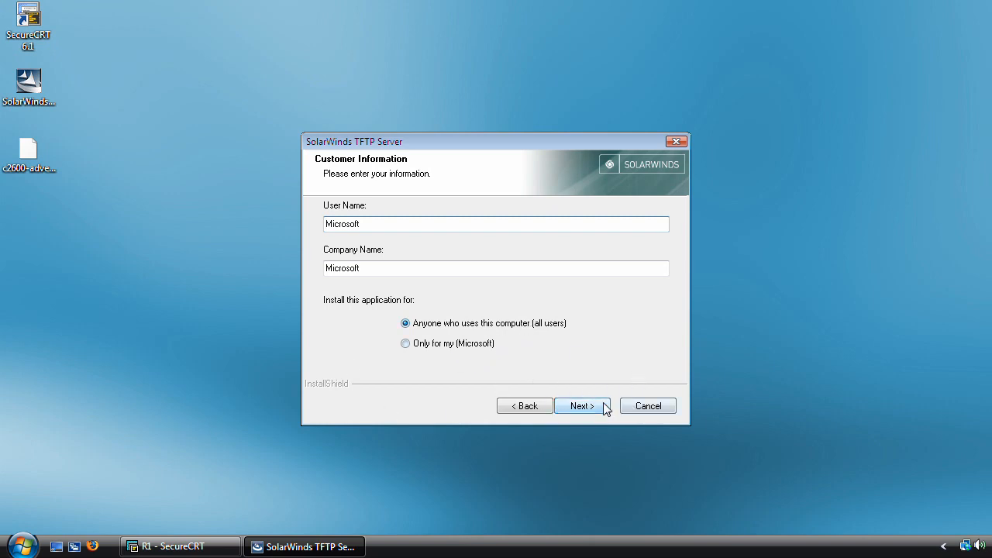
click(583, 406)
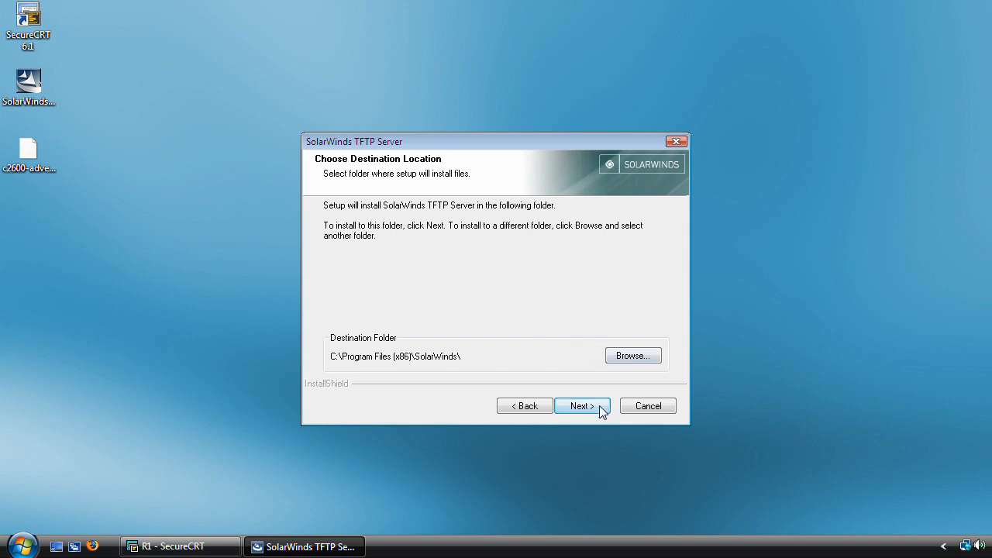
click(581, 406)
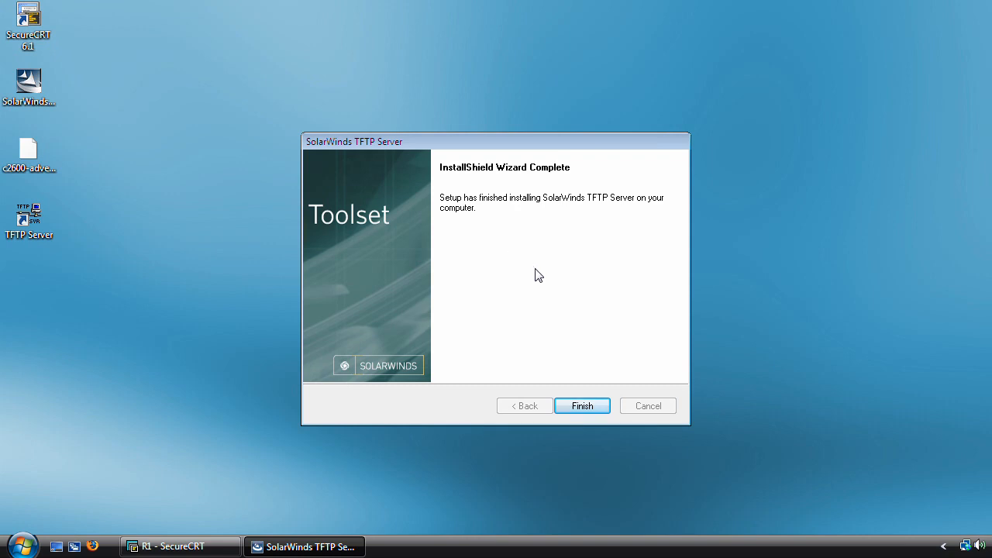
Finish the installer and launch TFTP Server from its desktop shortcut
click(583, 406)
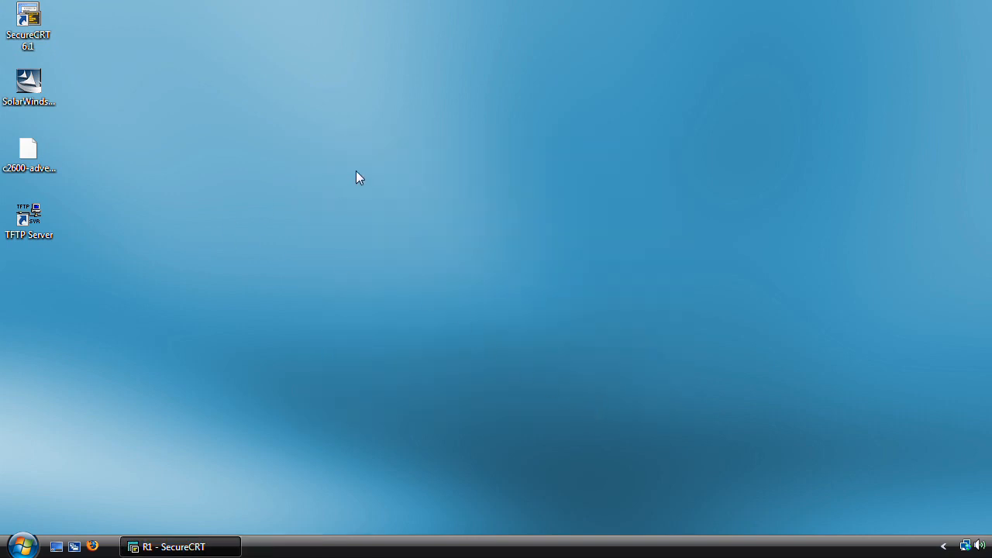
mouse_move(76, 231)
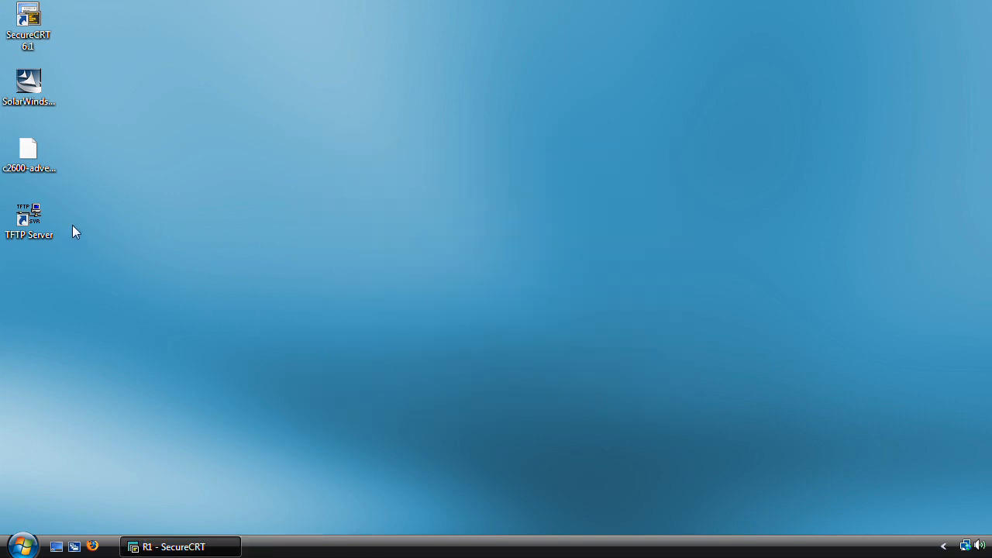
double_click(28, 215)
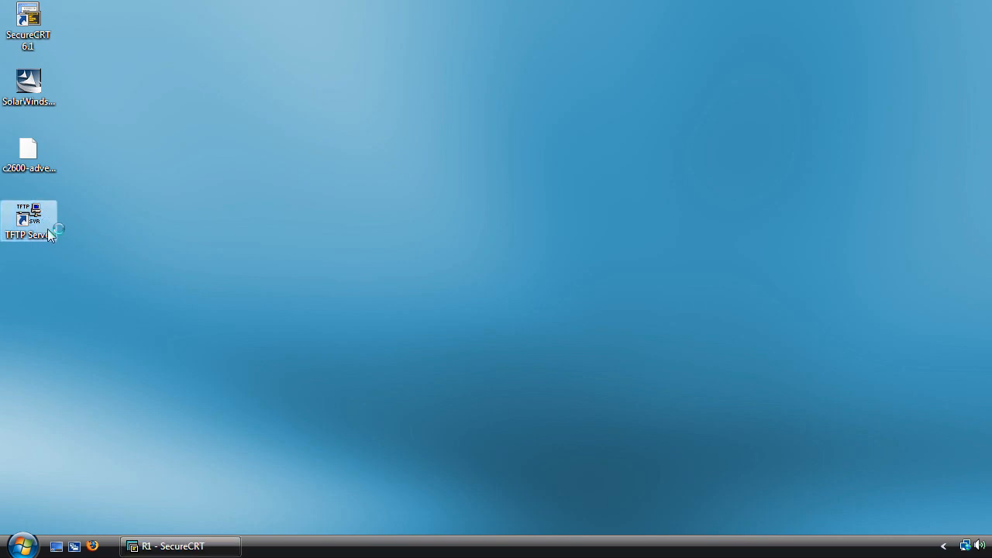
double_click(28, 216)
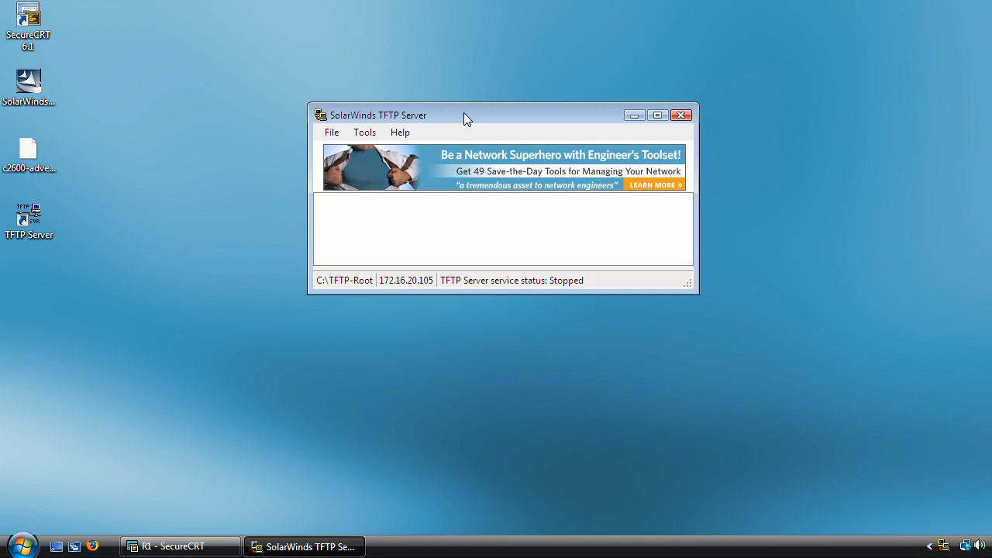
mouse_move(465, 291)
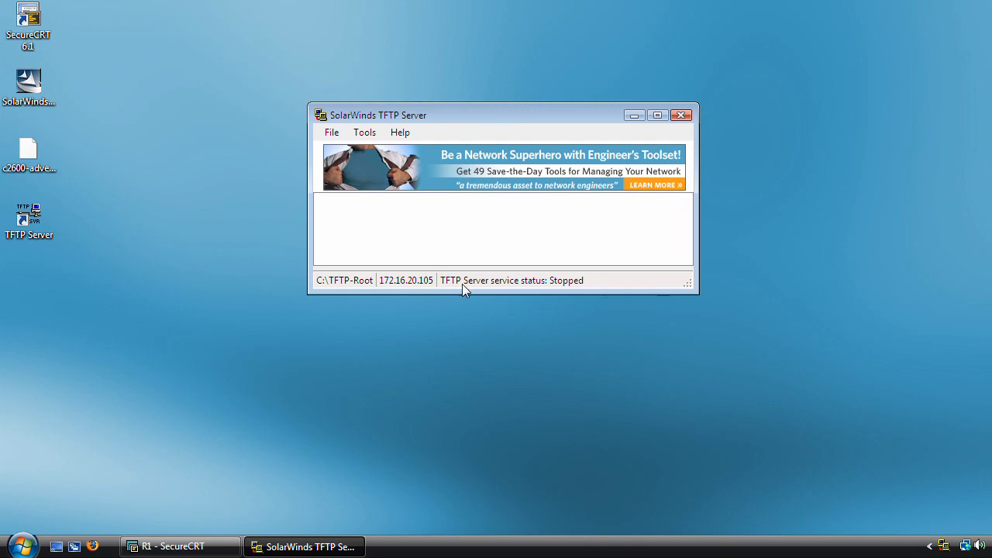
mouse_move(322, 294)
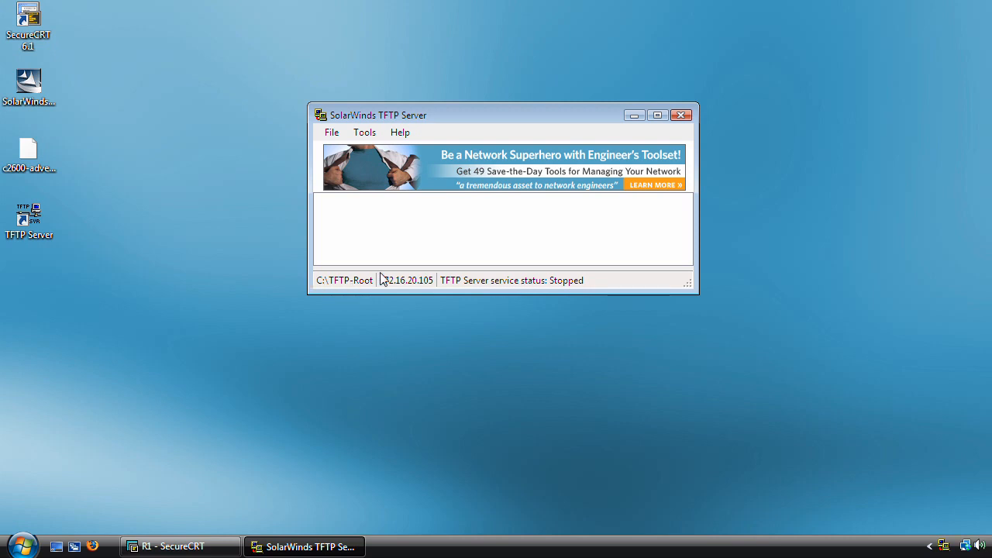
mouse_move(344, 288)
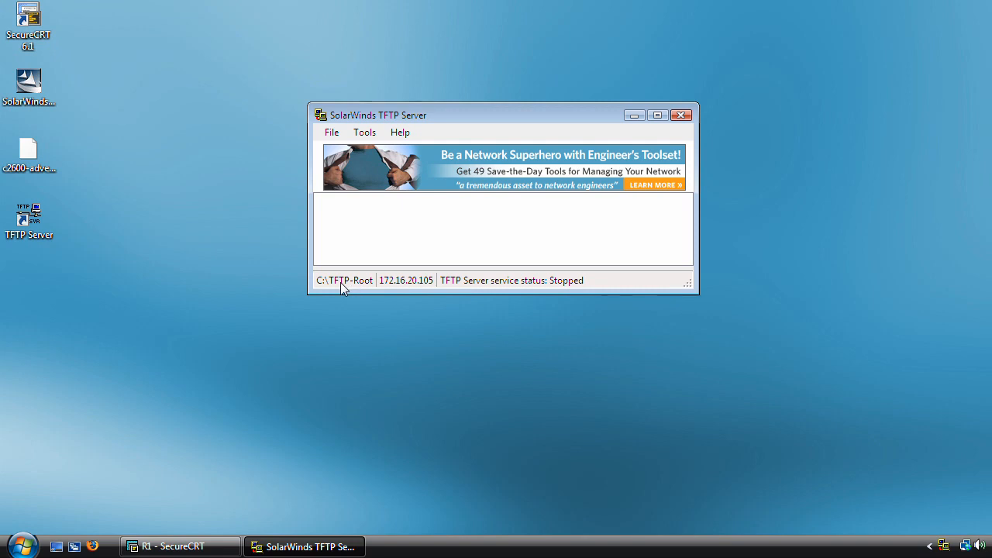
mouse_move(364, 281)
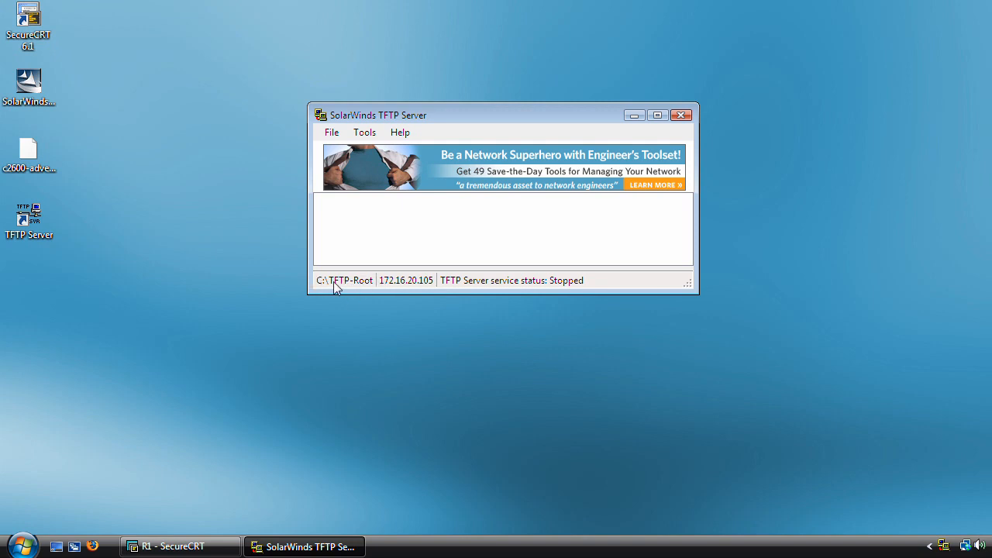
mouse_move(373, 295)
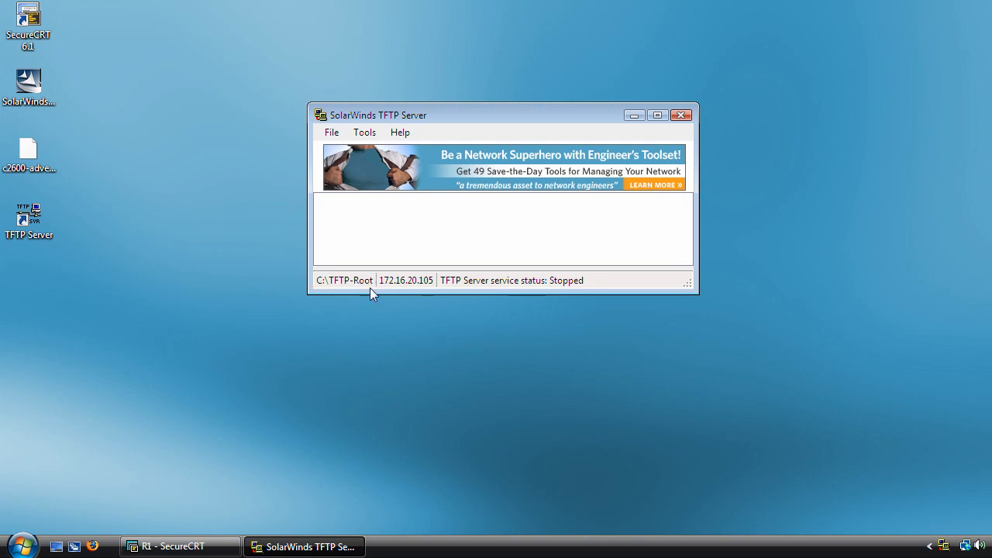
mouse_move(395, 290)
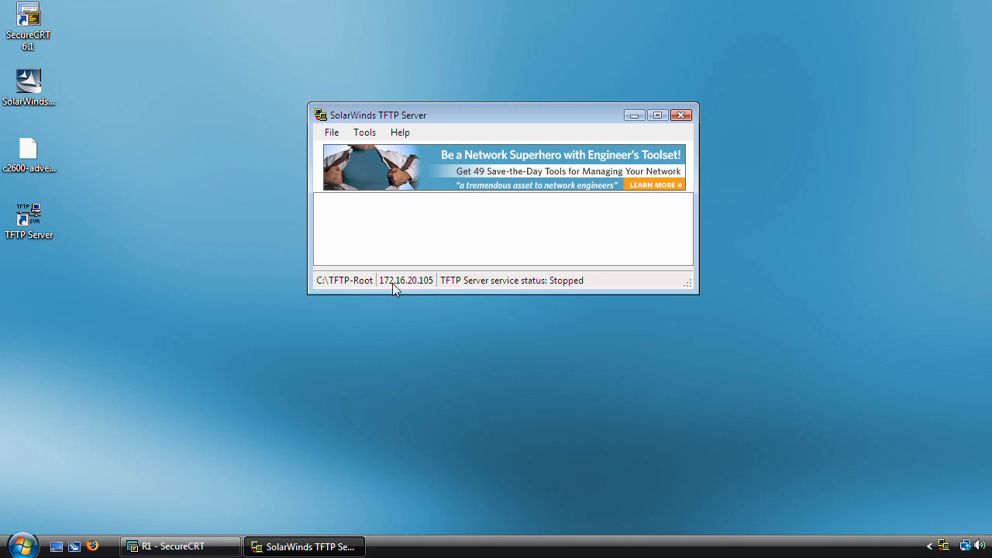
mouse_move(426, 285)
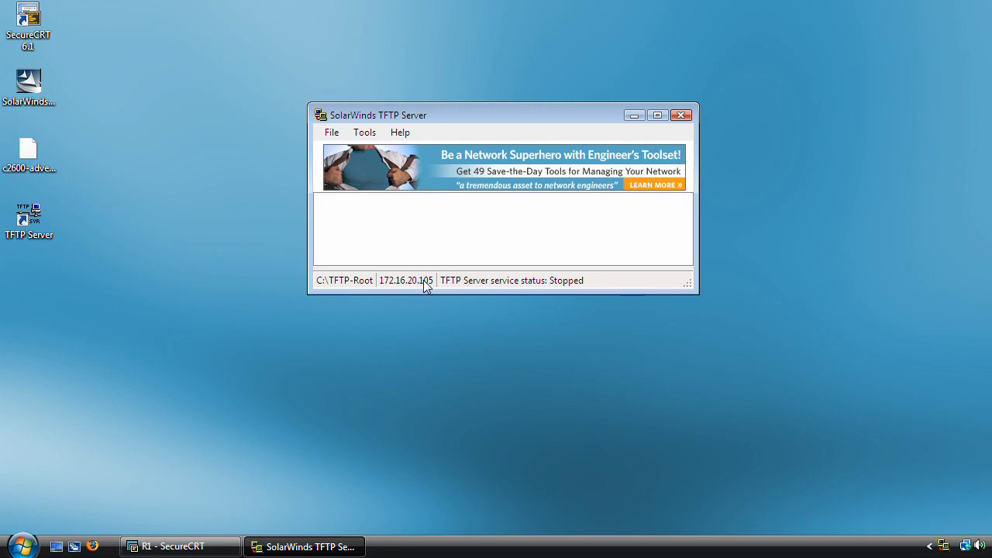
mouse_move(395, 290)
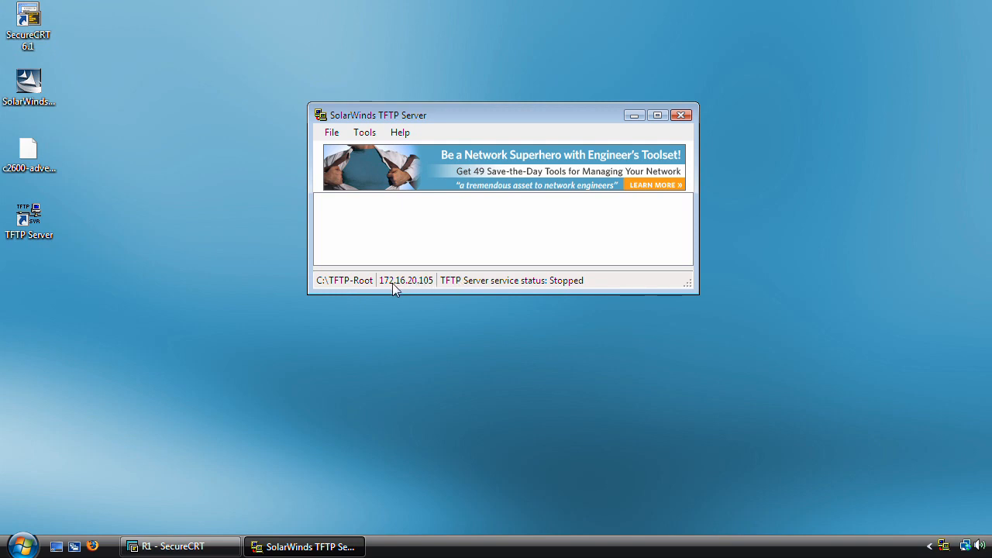
mouse_move(475, 290)
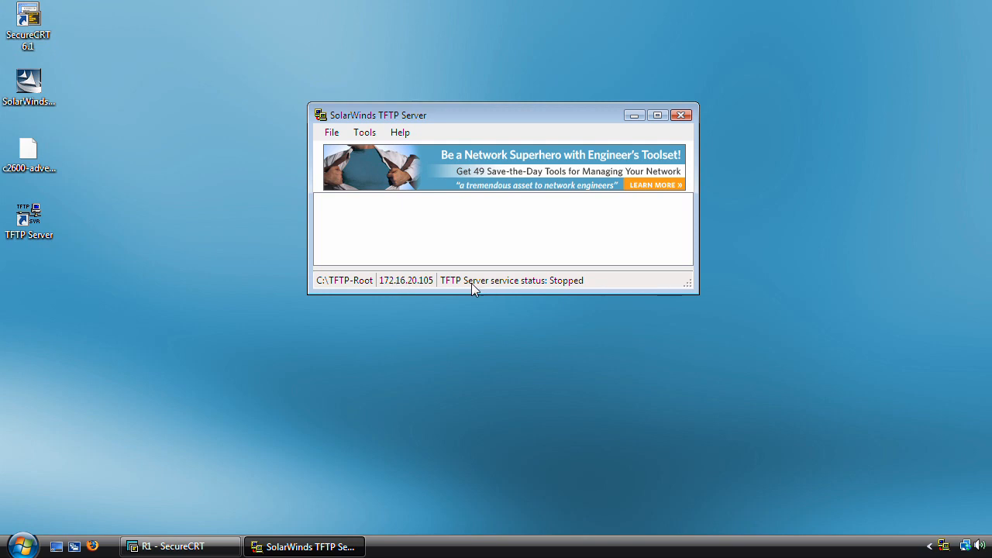
mouse_move(462, 291)
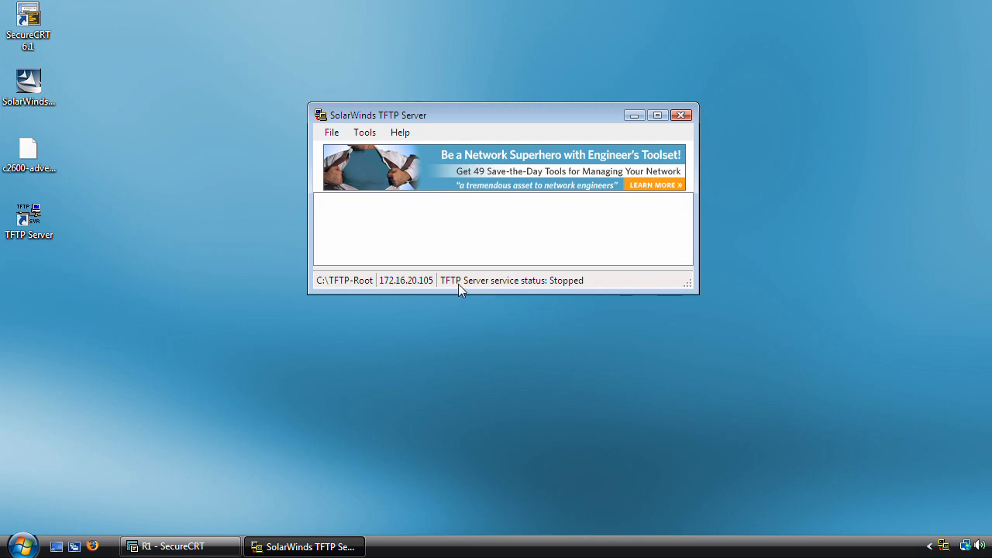
mouse_move(571, 290)
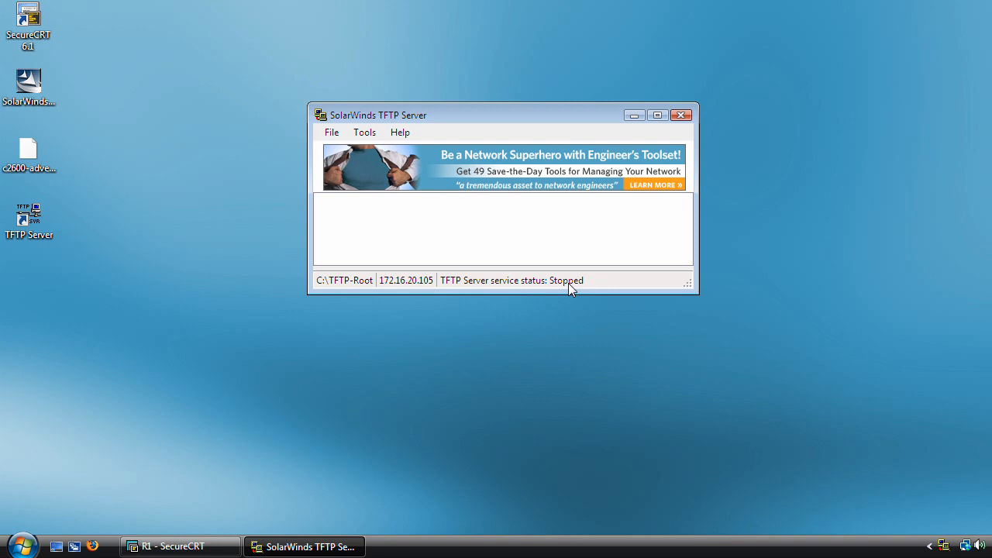
Start the TFTP service from File > Configure so its status reads Started
click(332, 132)
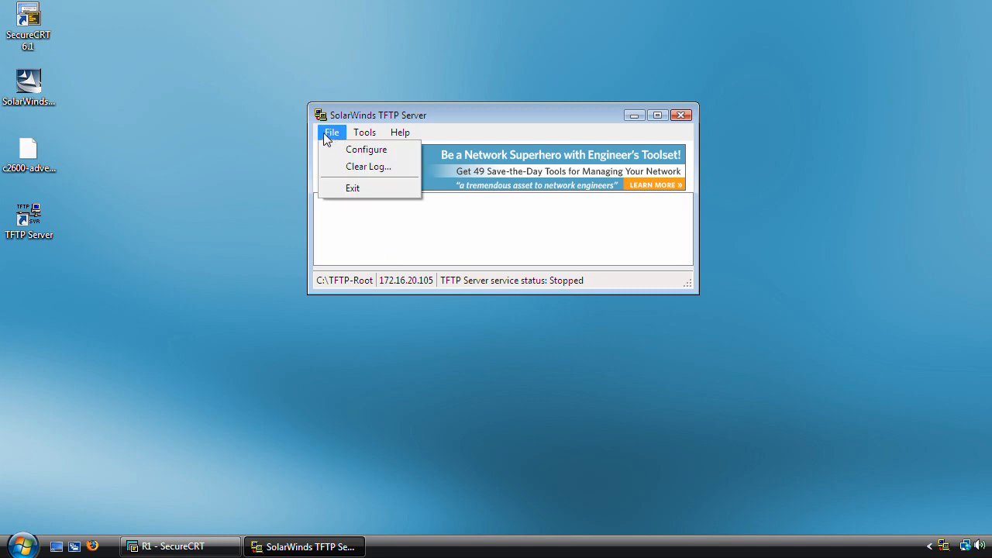
click(366, 149)
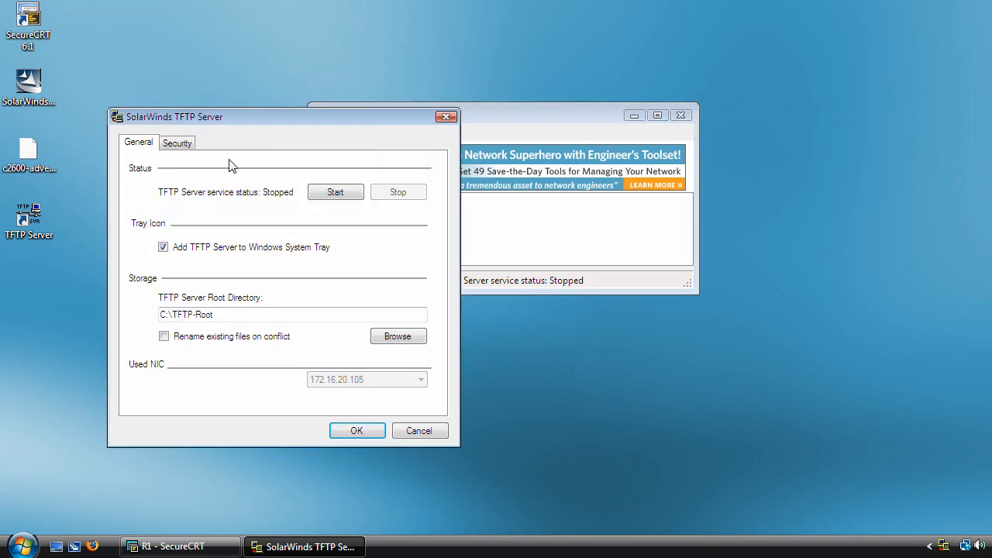
click(335, 192)
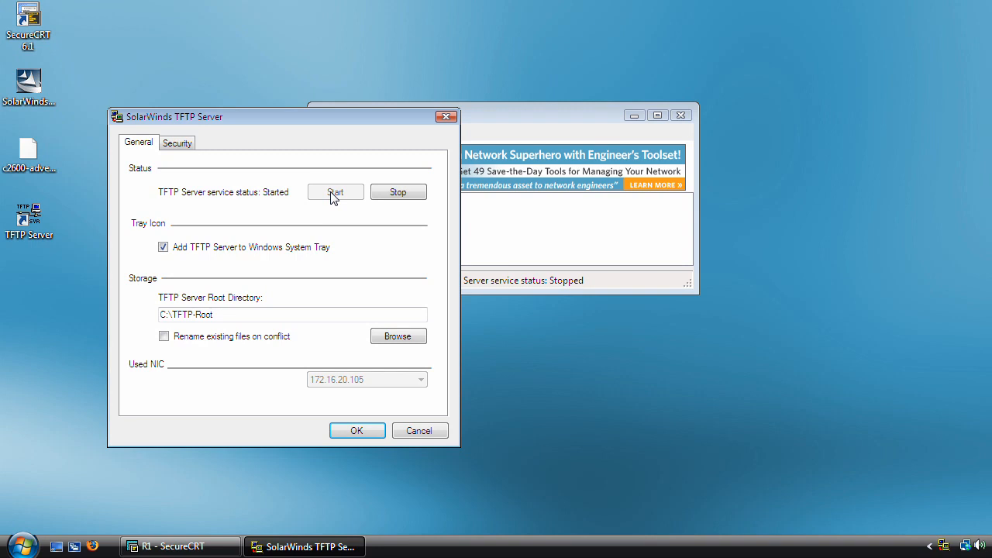
click(335, 192)
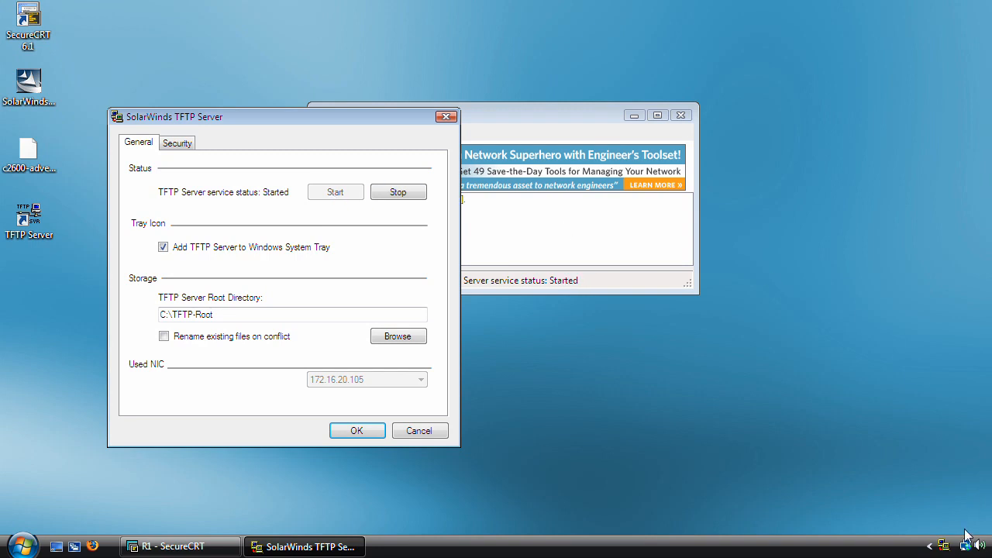
mouse_move(946, 546)
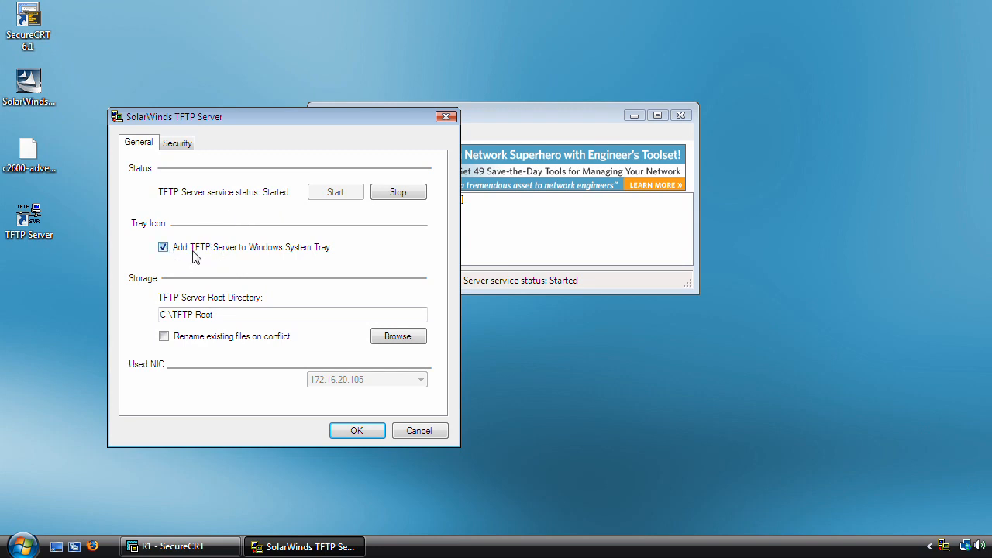
mouse_move(251, 339)
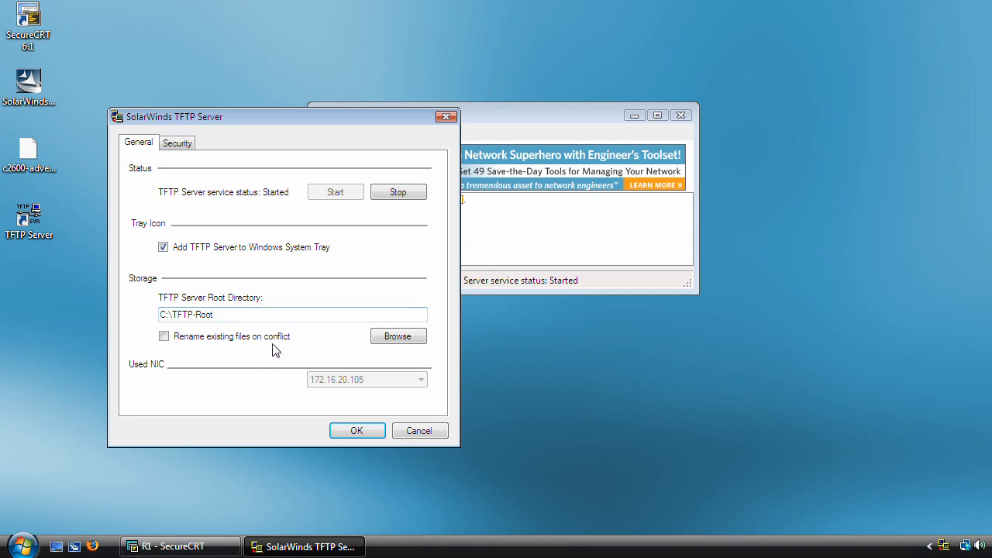
mouse_move(164, 341)
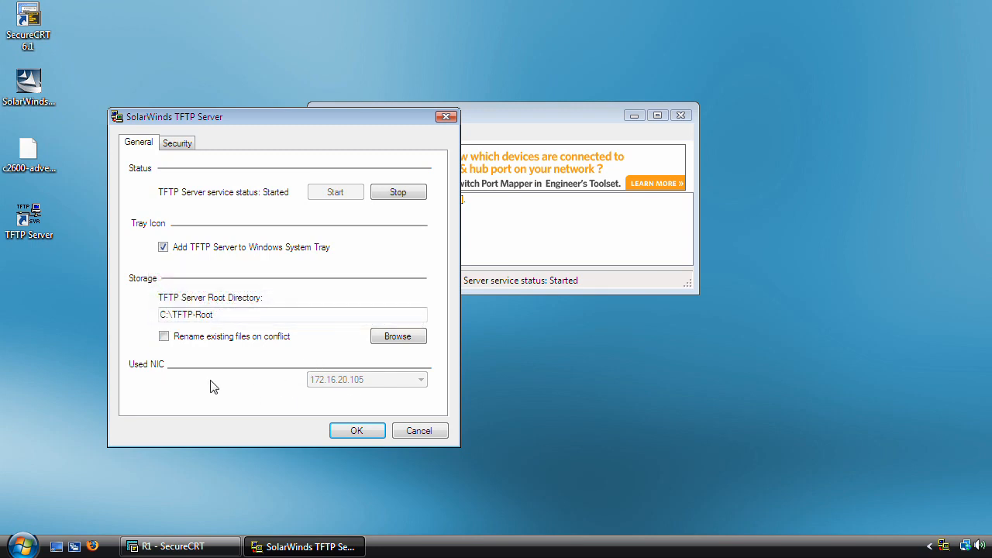
mouse_move(417, 389)
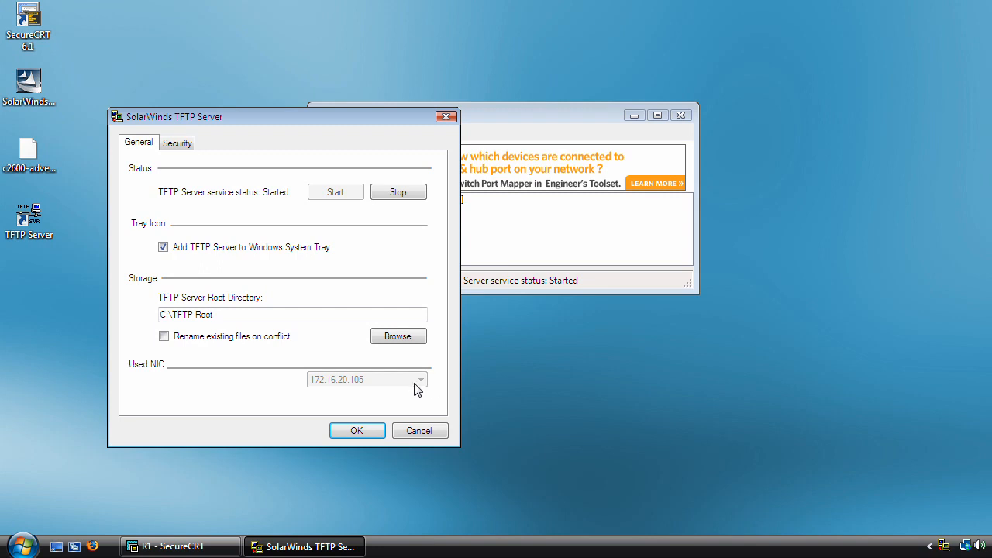
mouse_move(382, 392)
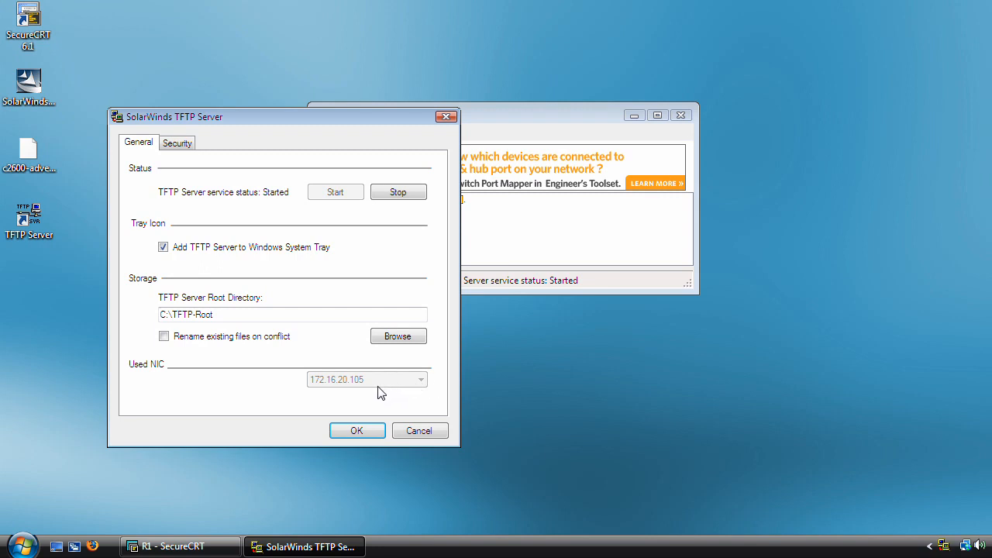
mouse_move(28, 472)
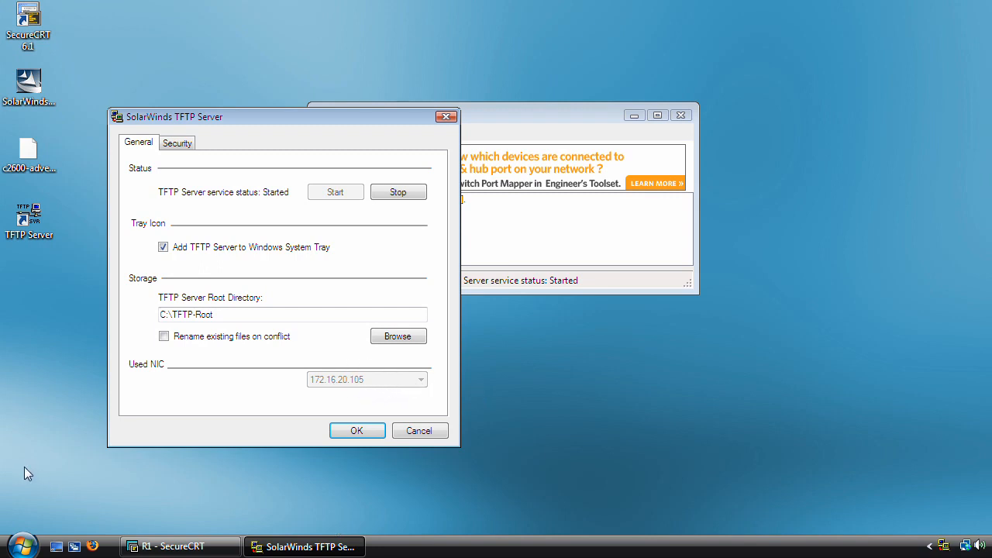
In Security, try the allowed-IP list, revert to Allow all IP addresses and save with OK
click(177, 143)
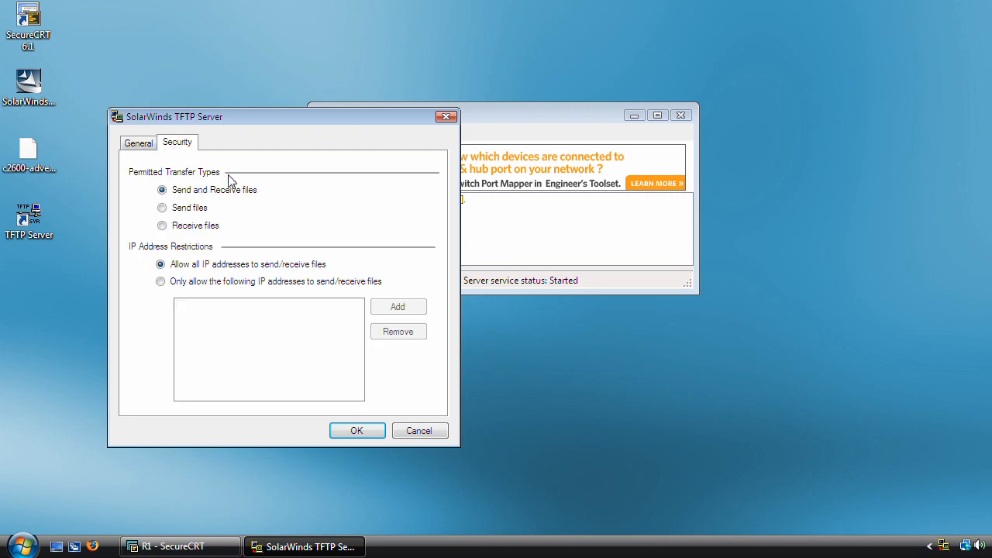
mouse_move(284, 189)
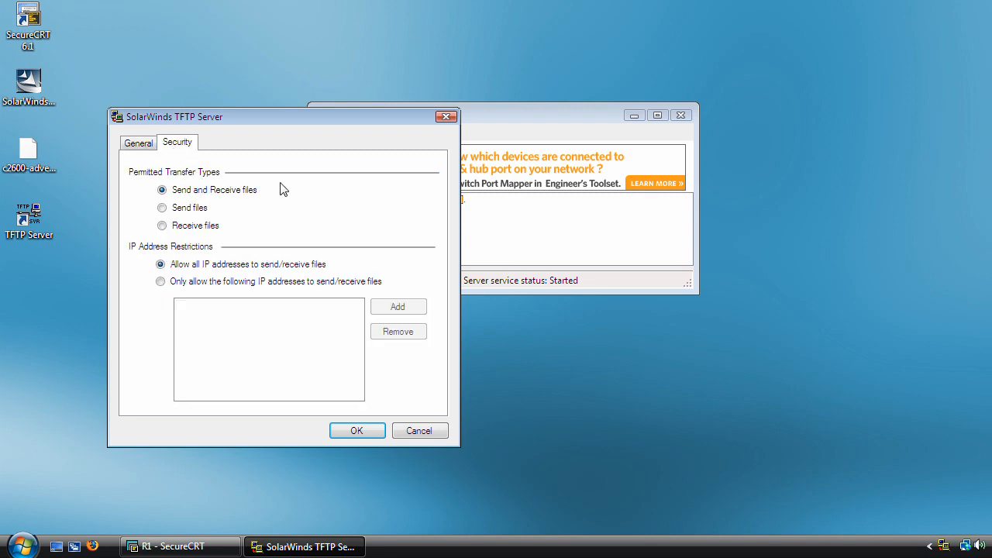
mouse_move(403, 196)
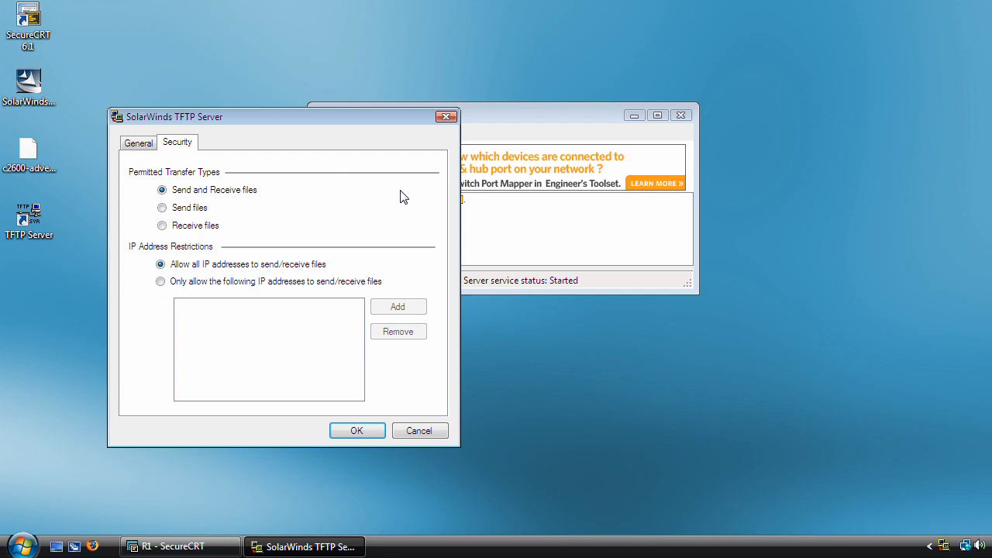
mouse_move(400, 181)
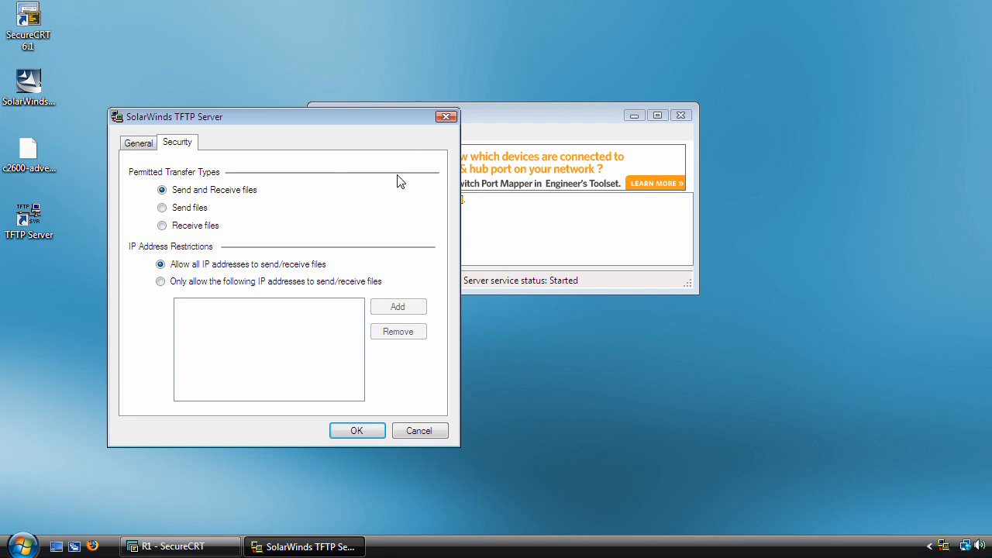
mouse_move(338, 214)
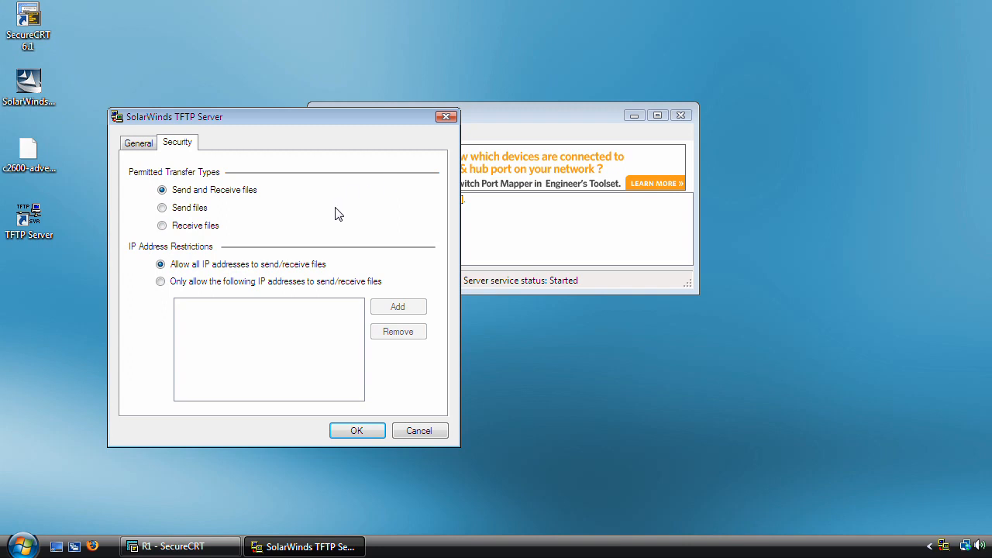
mouse_move(225, 232)
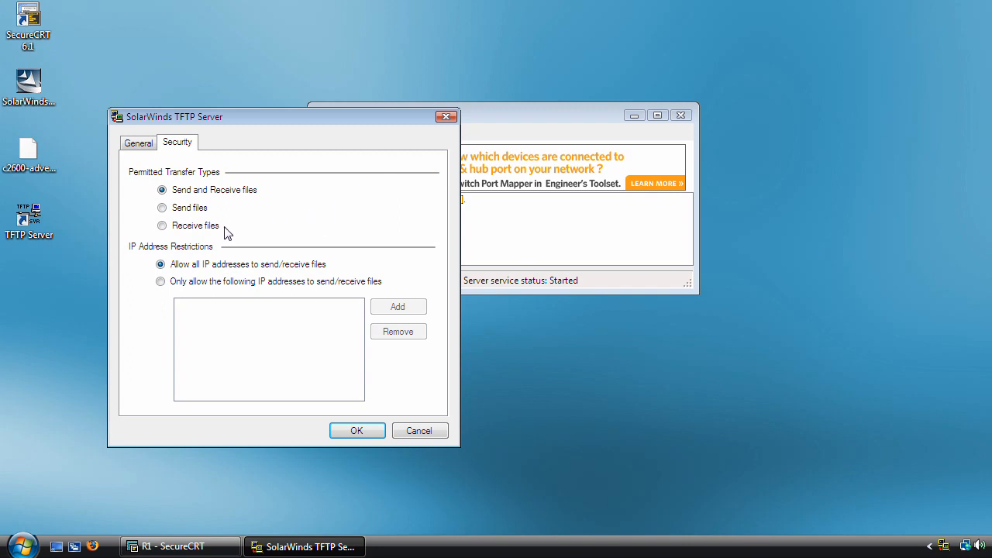
mouse_move(211, 203)
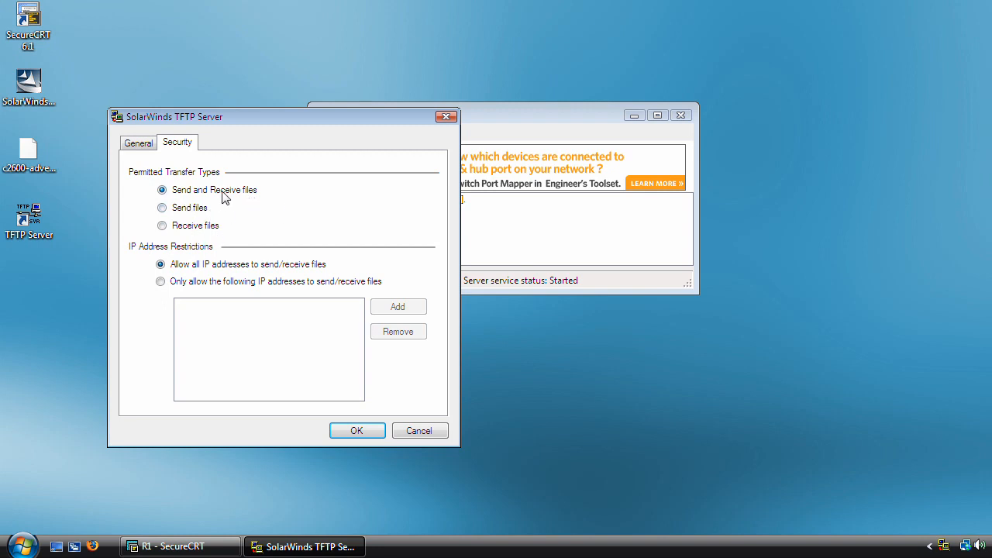
mouse_move(248, 282)
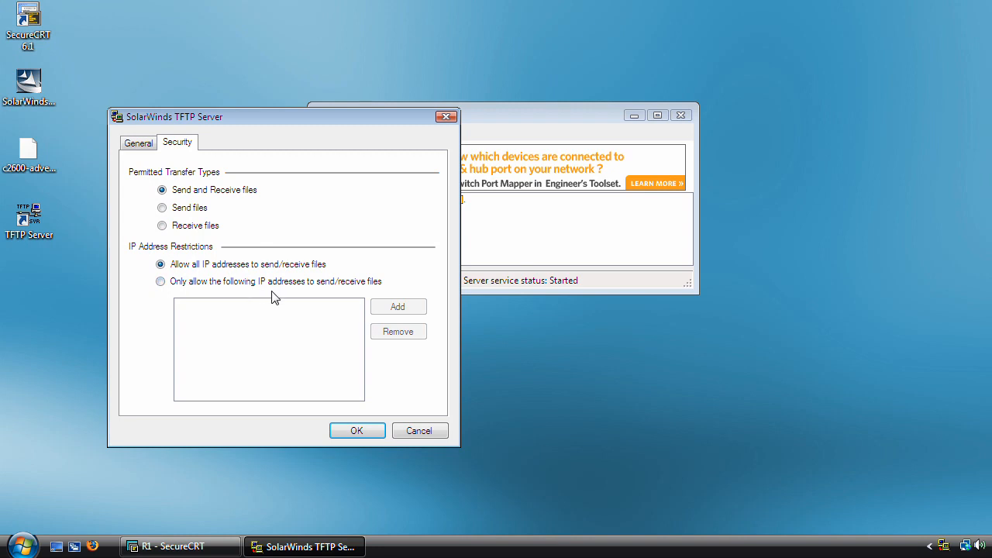
mouse_move(214, 303)
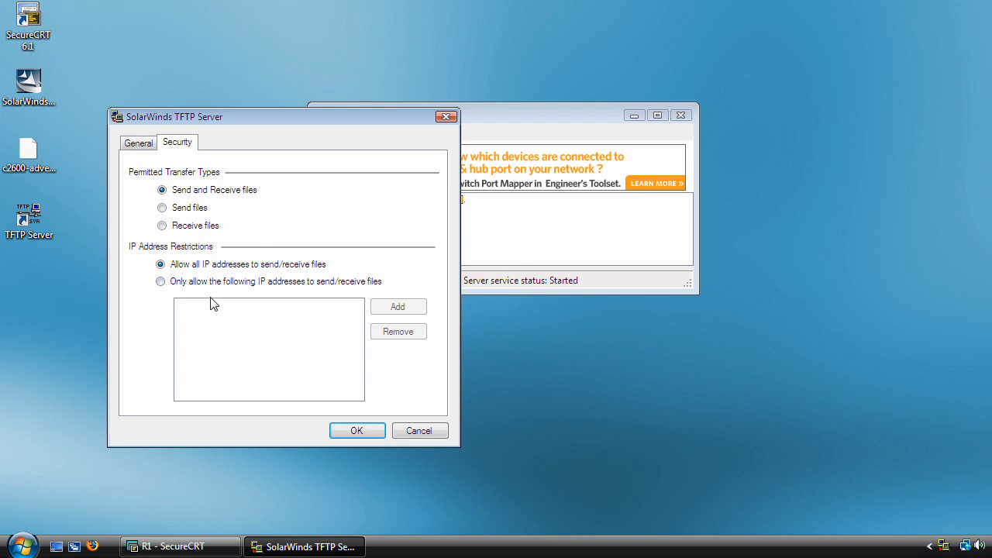
click(161, 282)
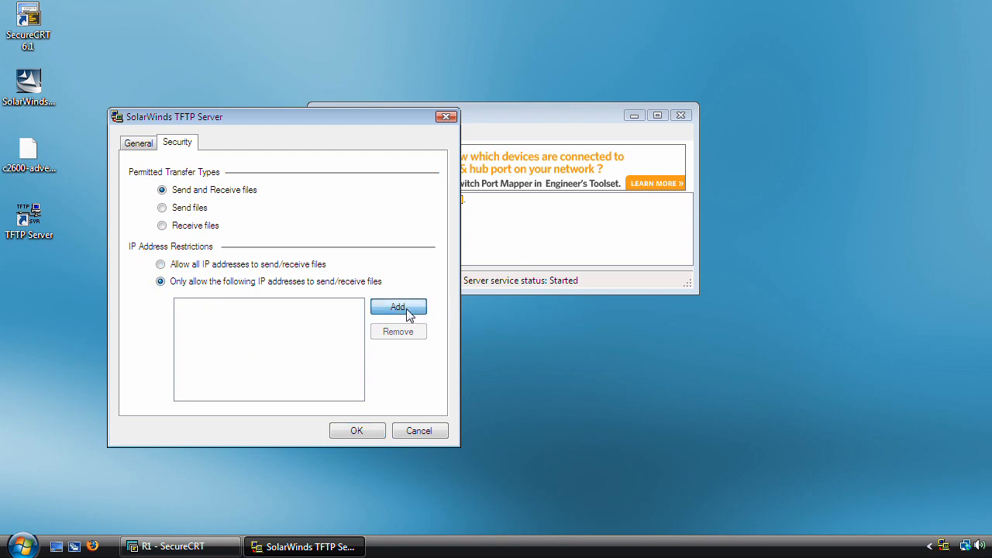
click(398, 307)
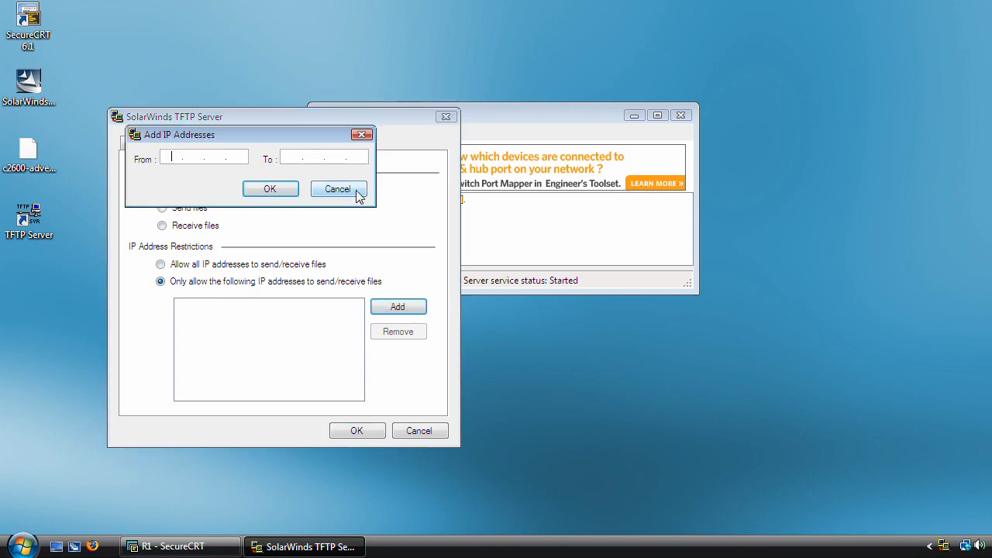
click(338, 189)
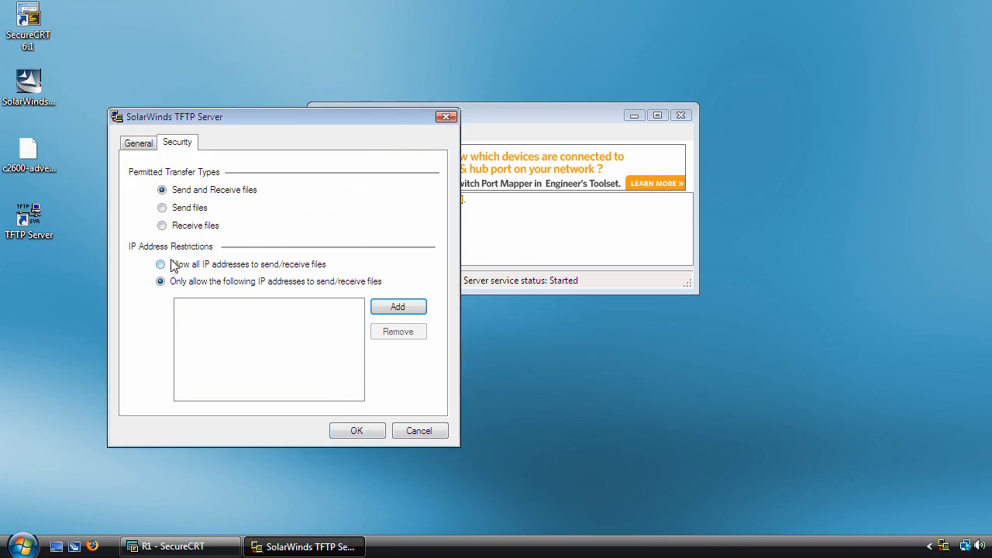
click(162, 263)
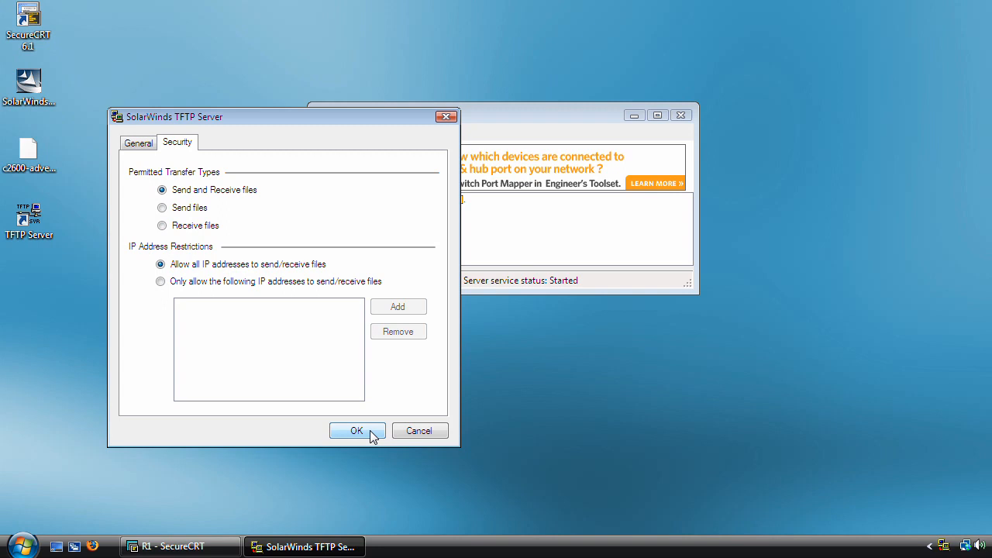
click(356, 430)
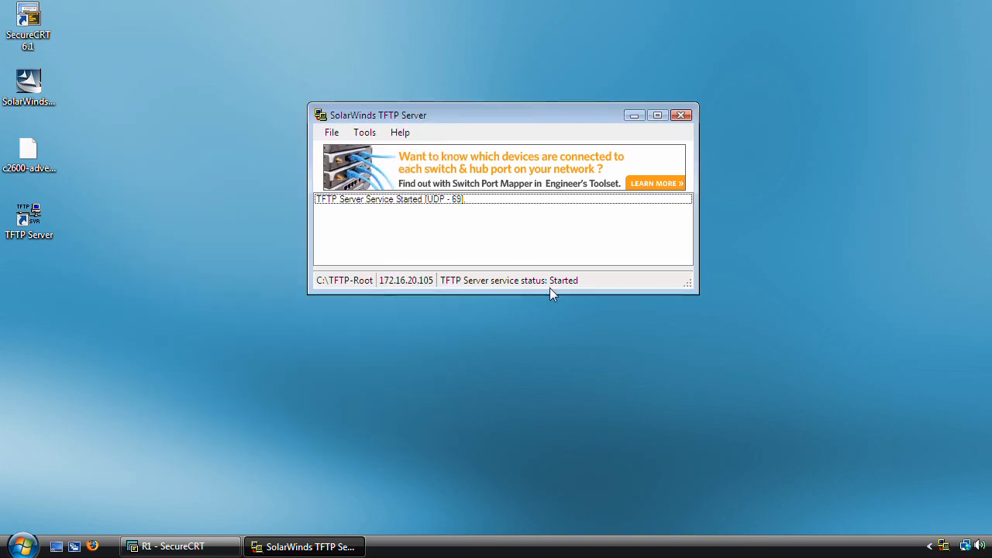
Minimize the TFTP Server window and switch to the R1 SecureCRT session
click(681, 115)
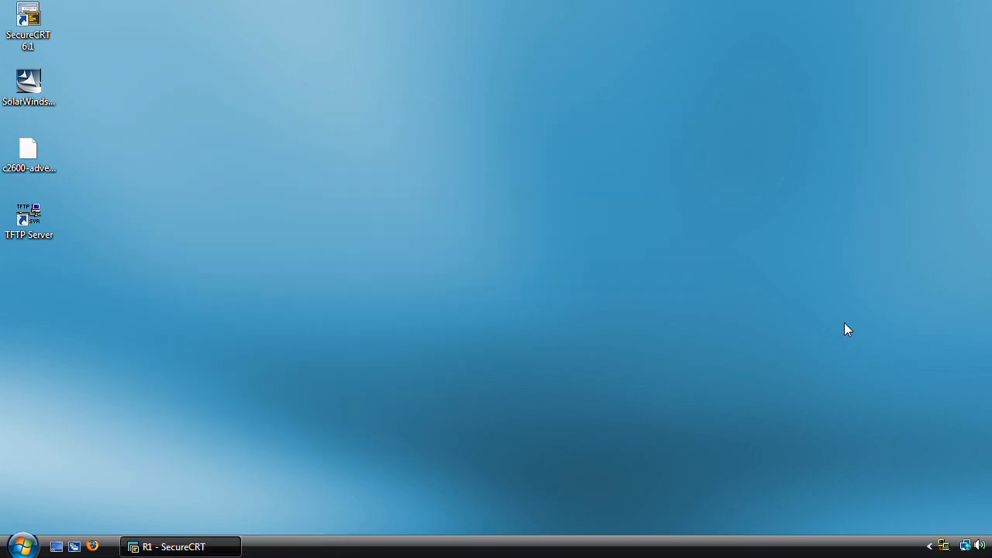
mouse_move(180, 550)
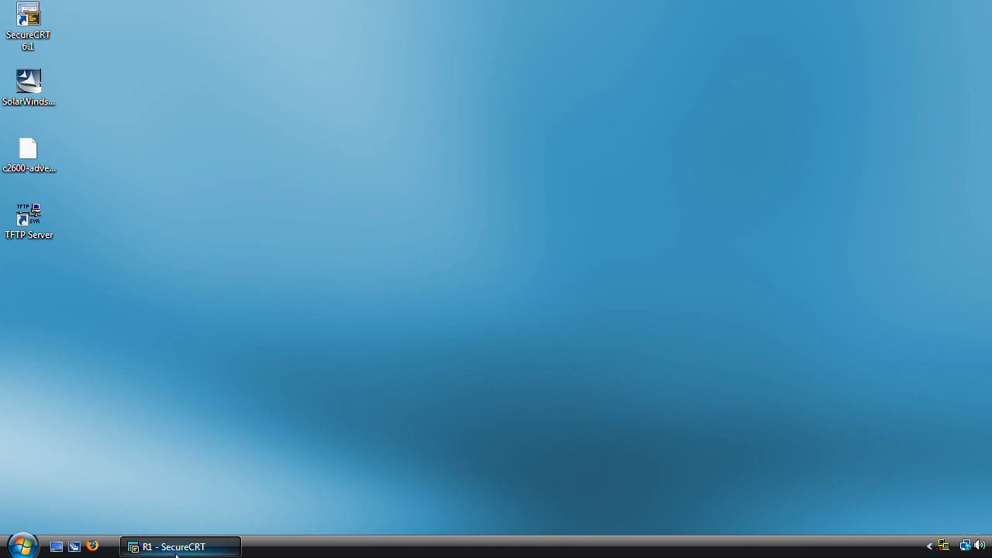
click(177, 547)
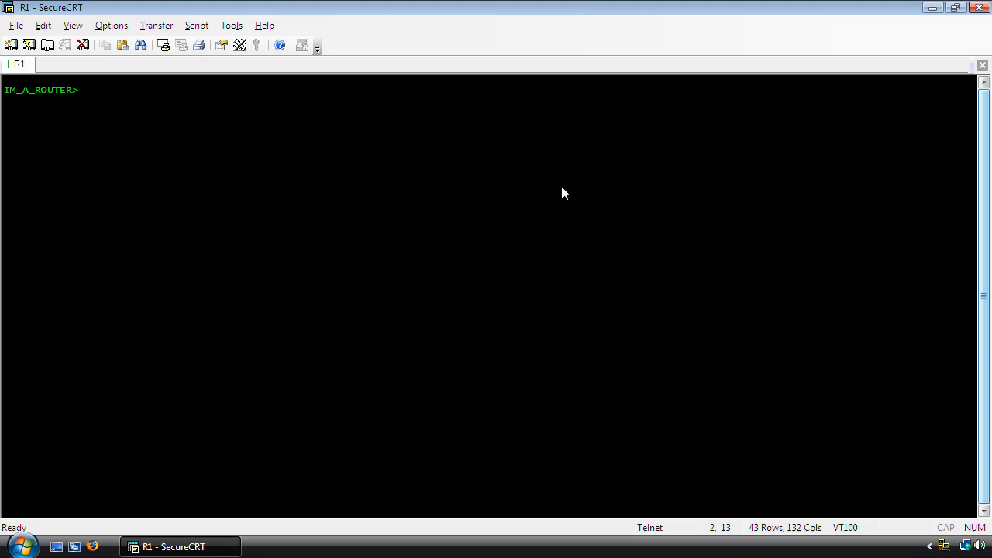
Enter privileged mode, check interface status with show ip int bri, and enter config mode
text(en)
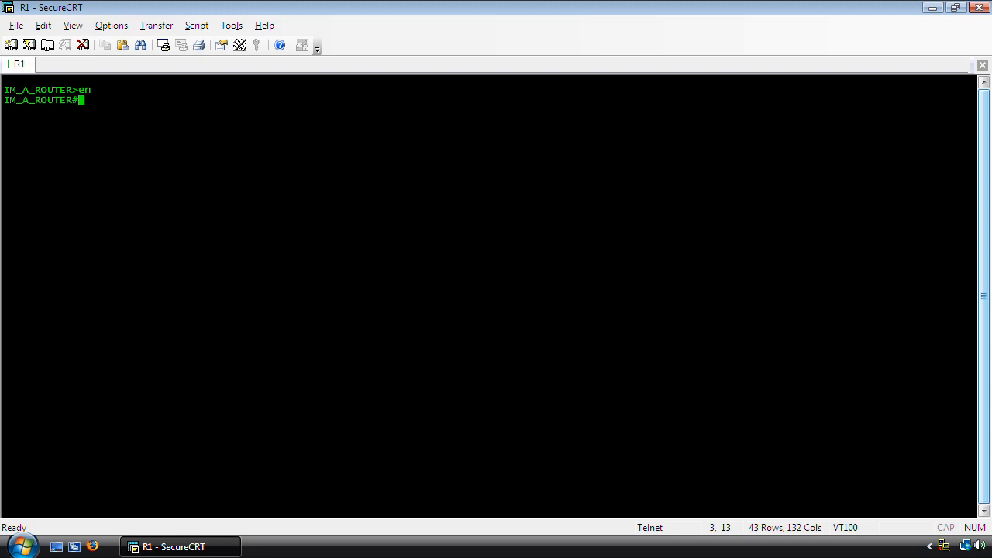
text(show ip int bri)
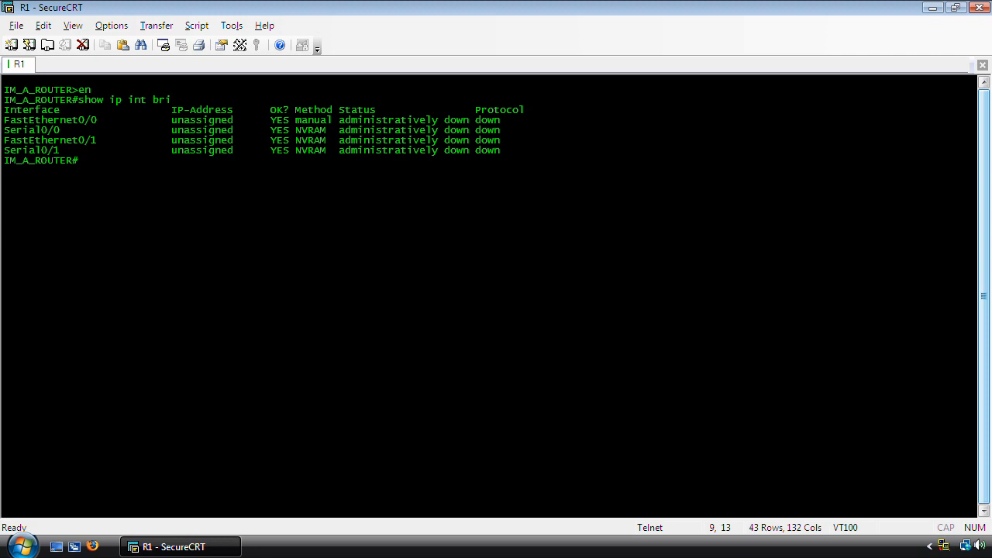
text(conf t)
text(int f0/0)
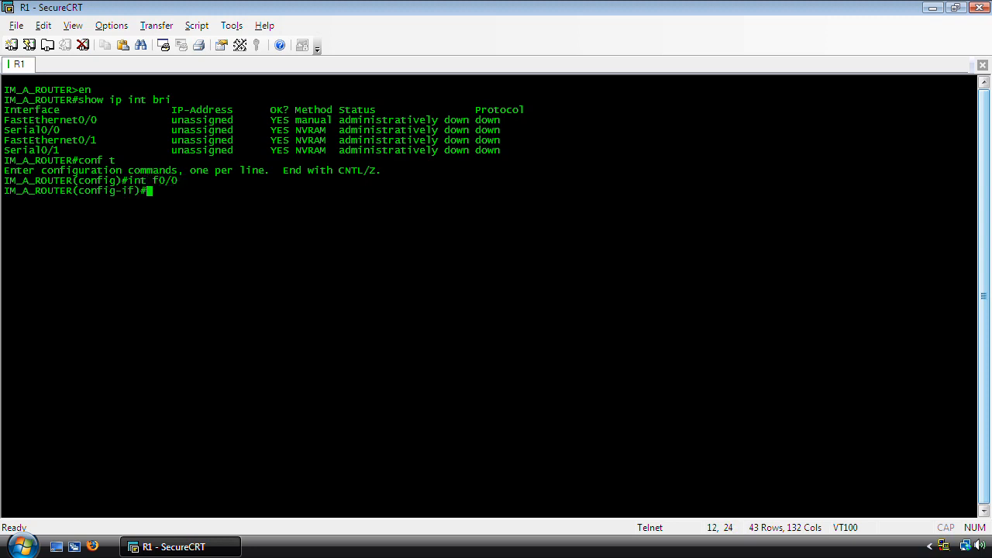
Assign FastEthernet0/0 address 10.1.1.1 255.255.255.0 and enable it with no shut
text(ip add 1)
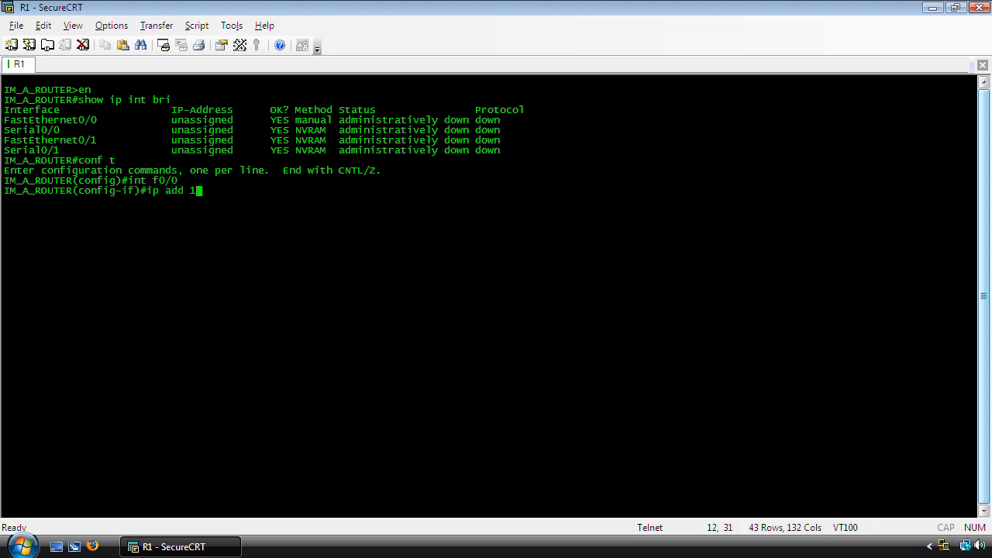
text(0.1.1.1)
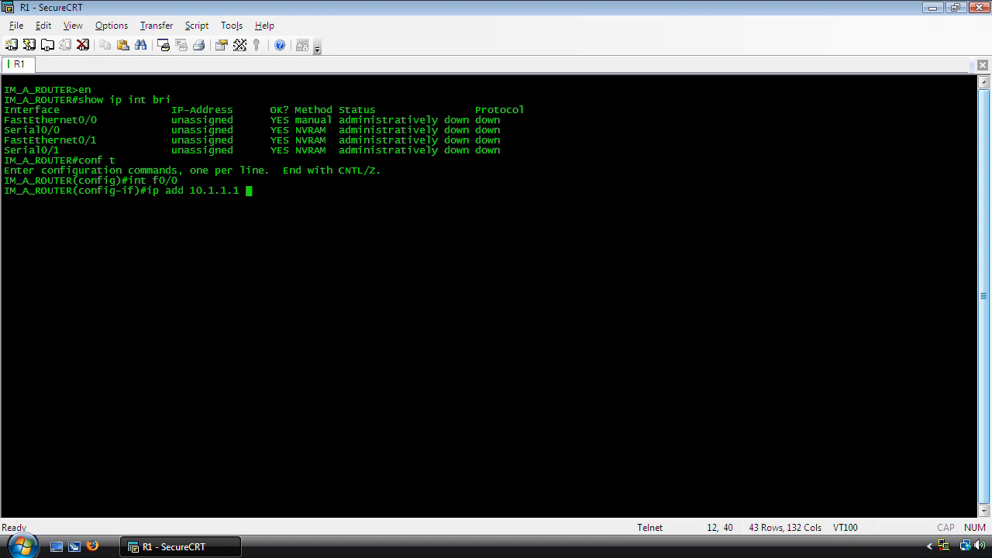
text(255.255.255.0)
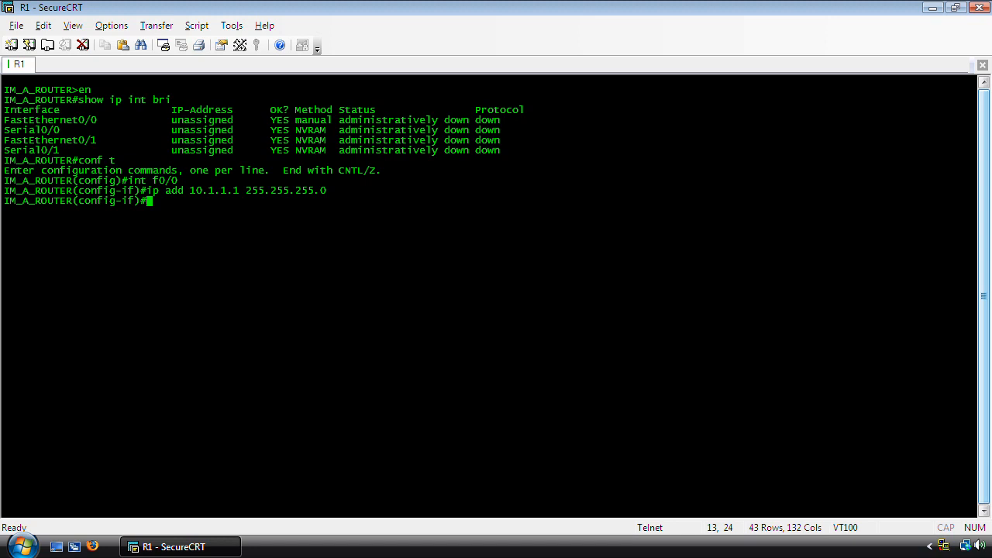
text(no shut)
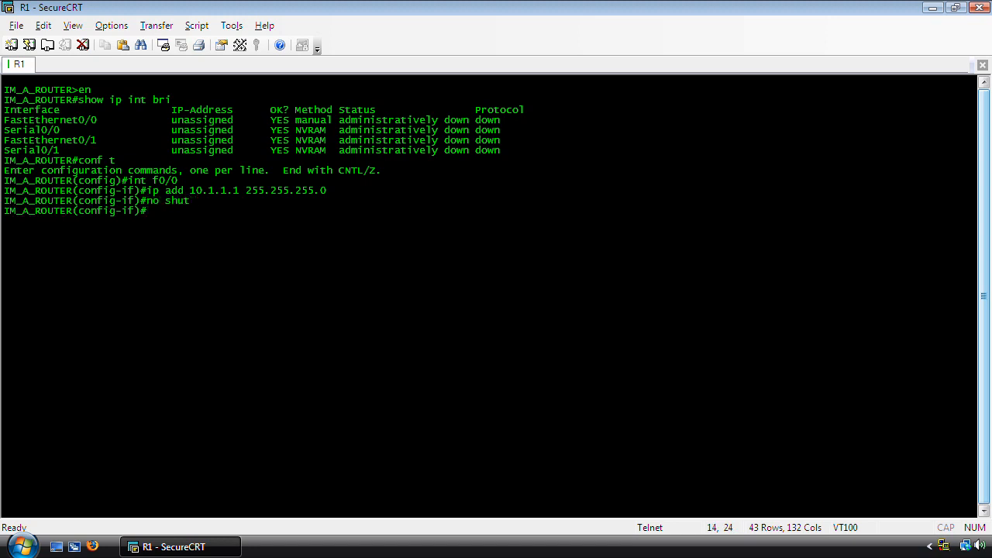
text(exit)
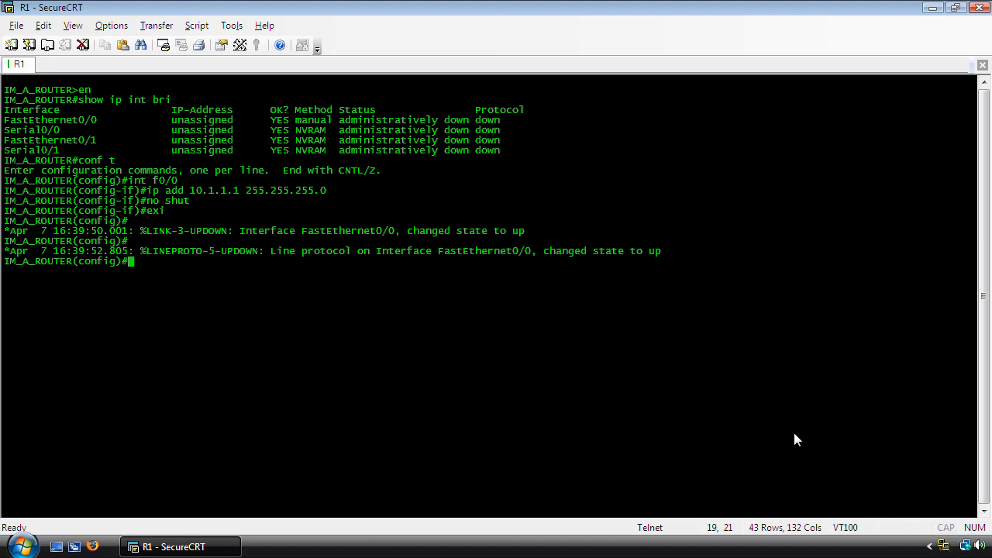
mouse_move(490, 362)
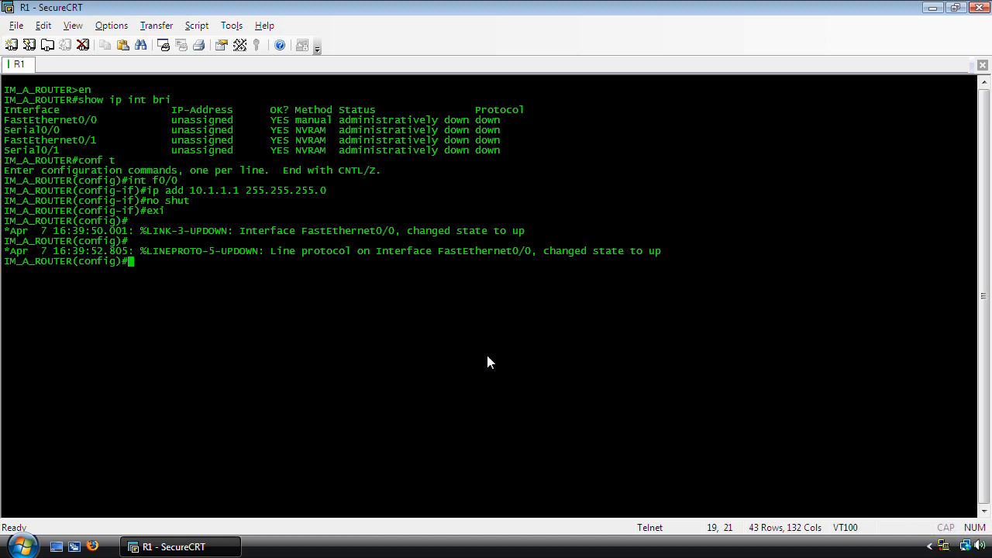
Add default route 0.0.0.0 0.0.0.0 via 10.1.1.254 and ping the gateway
text(ip route 0.0.0.0 0.0.0.0 10.1.1.254)
text(exi)
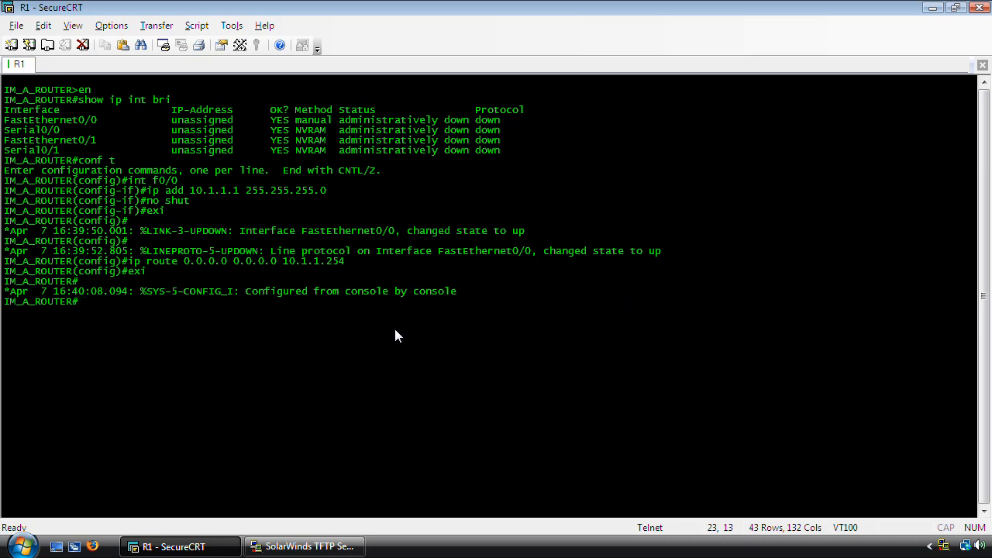
text(ping 10.1.1.254)
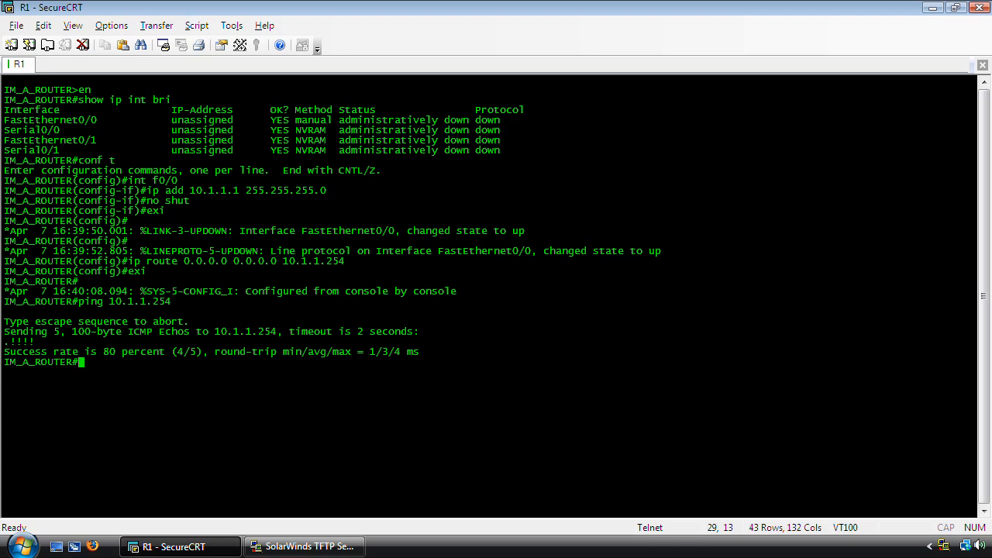
Ping gateway 10.1.1.254 again and check the TFTP server's address 172.16.20.105 in its window
text(ping 10.1.1.254)
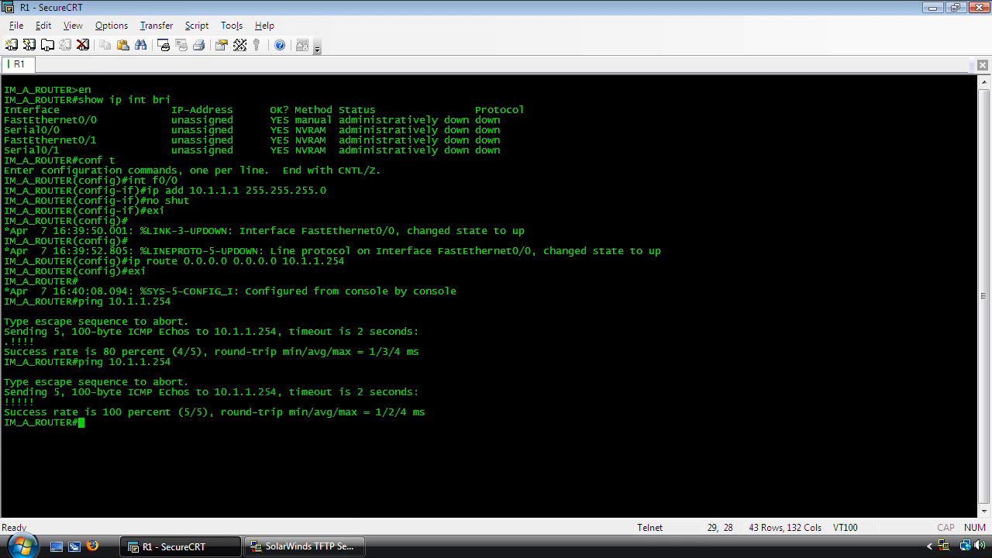
text(pin g)
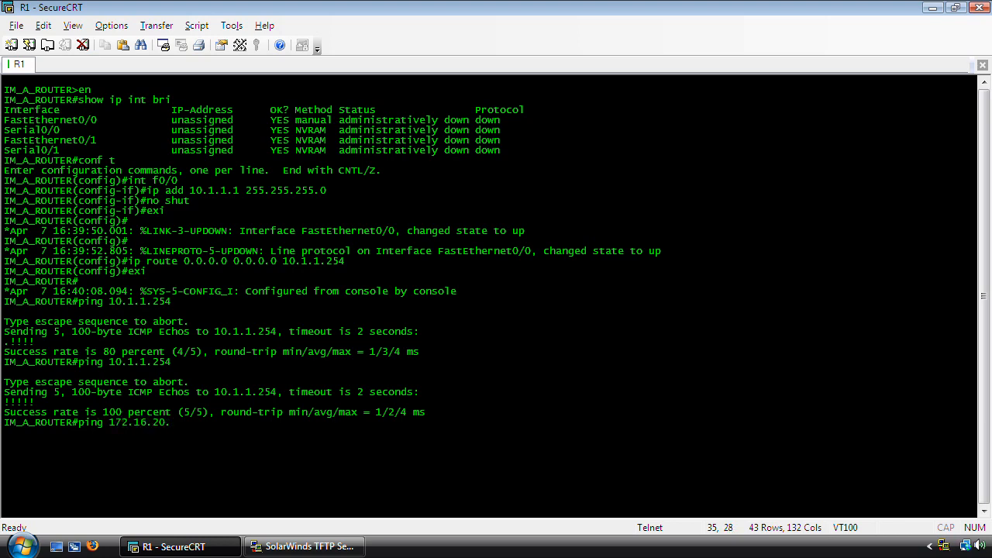
click(304, 546)
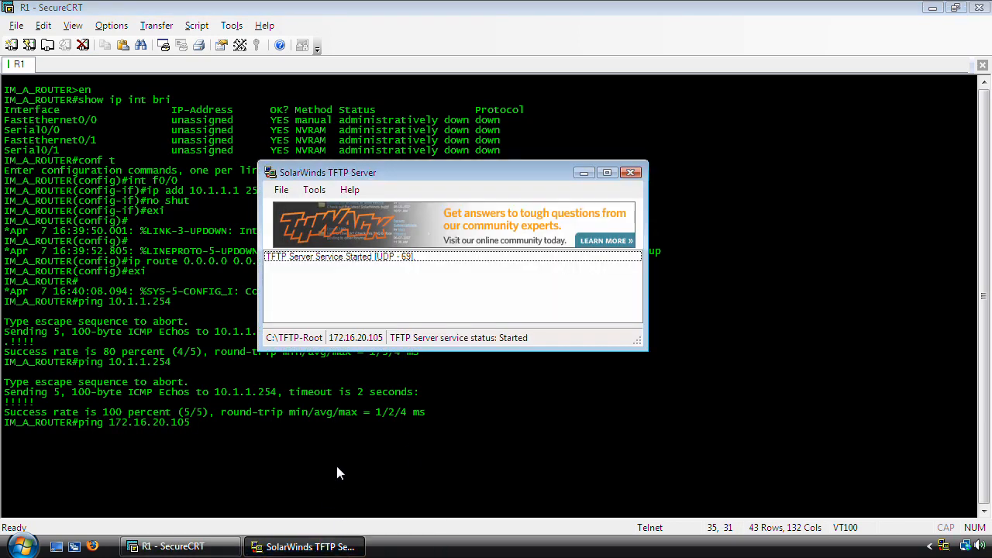
click(642, 172)
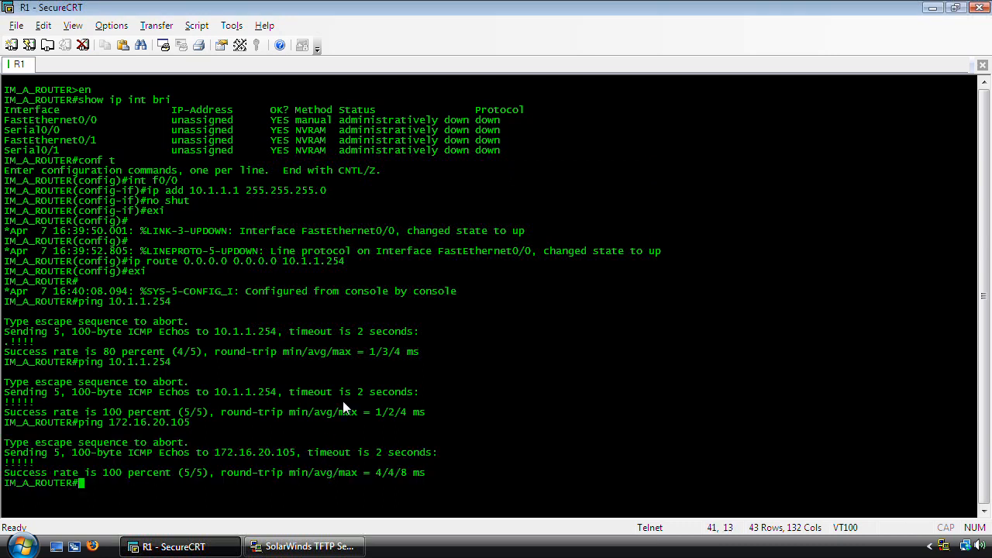
mouse_move(507, 382)
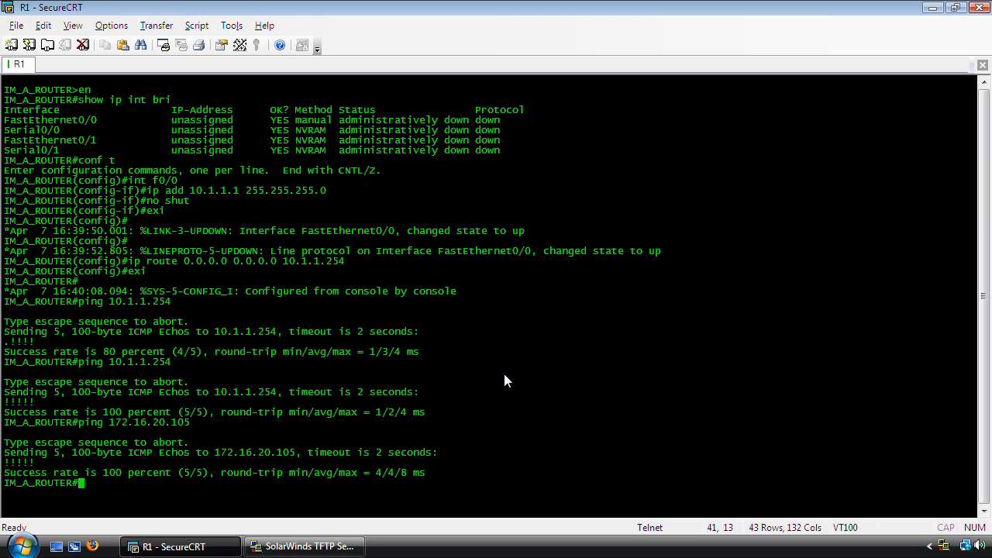
List flash: and show version, confirming c2600-adventerprisek9-mz.124-23.bin running IOS 12.4(23)
text(dir flash:)
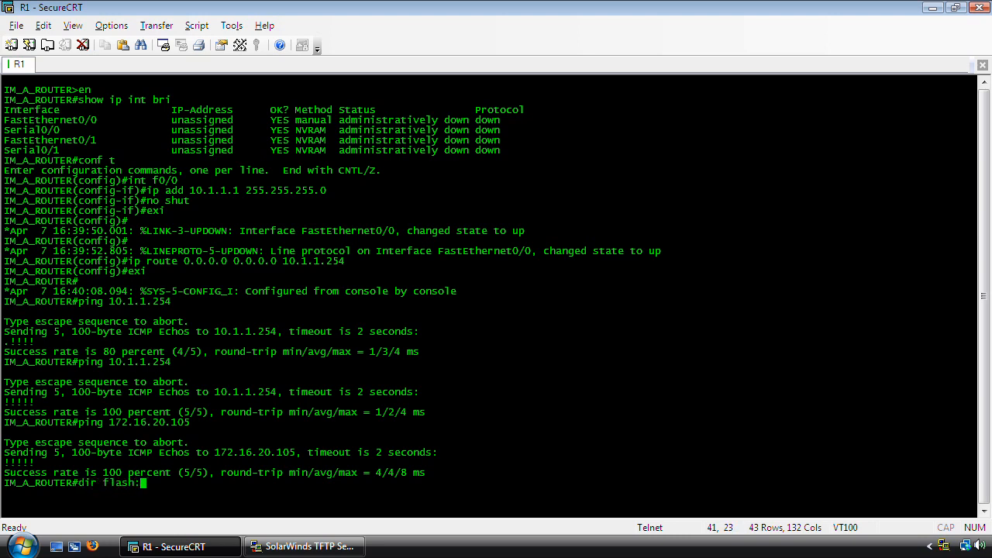
key(Return)
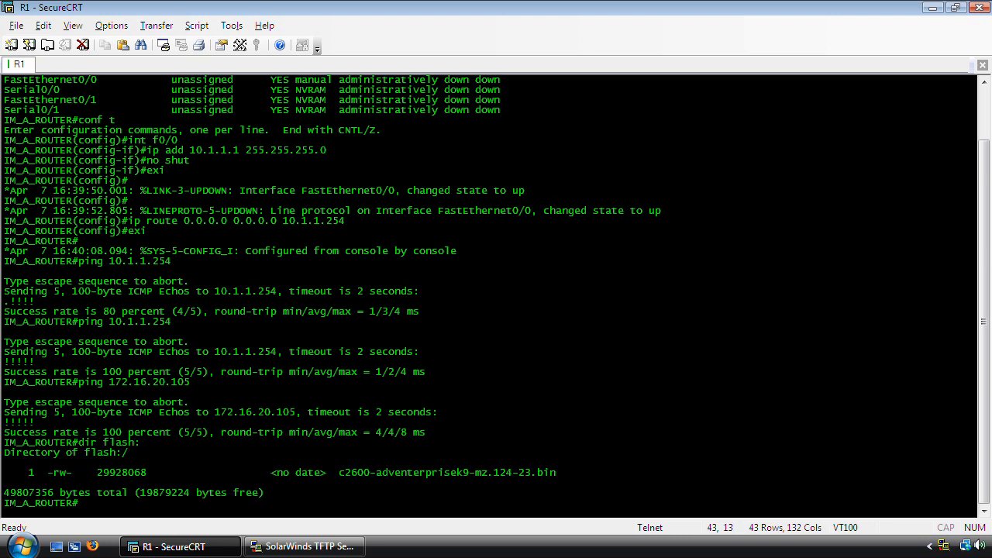
text(show ver)
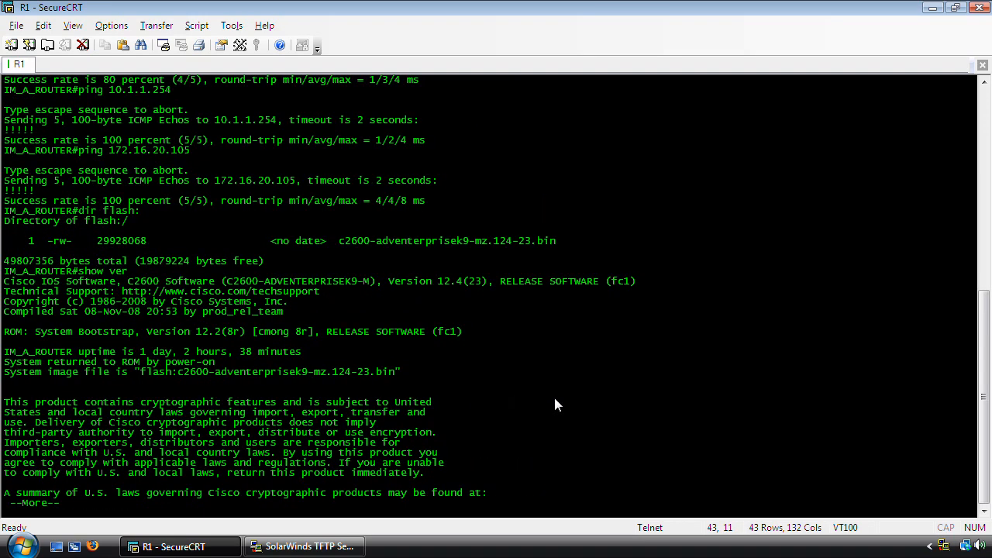
key(space)
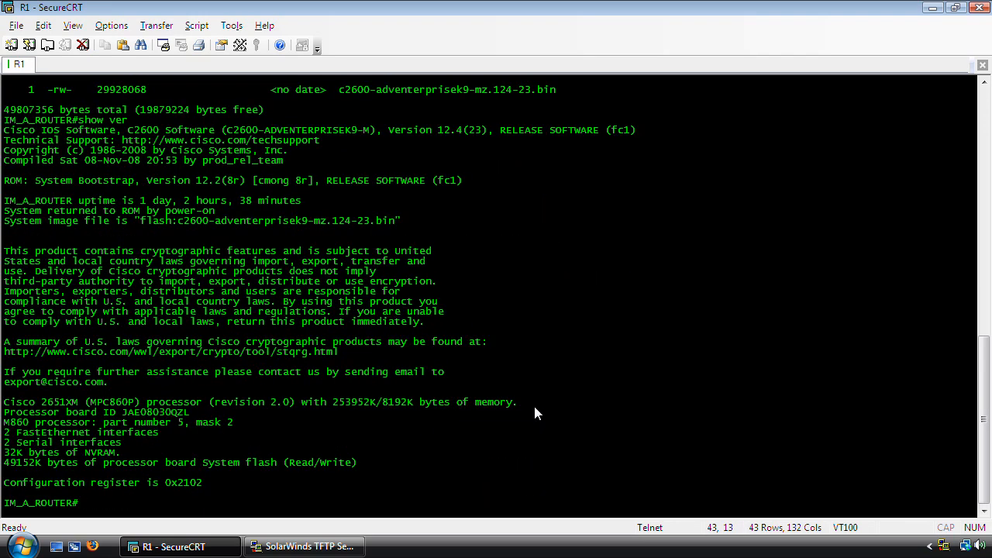
text(dir)
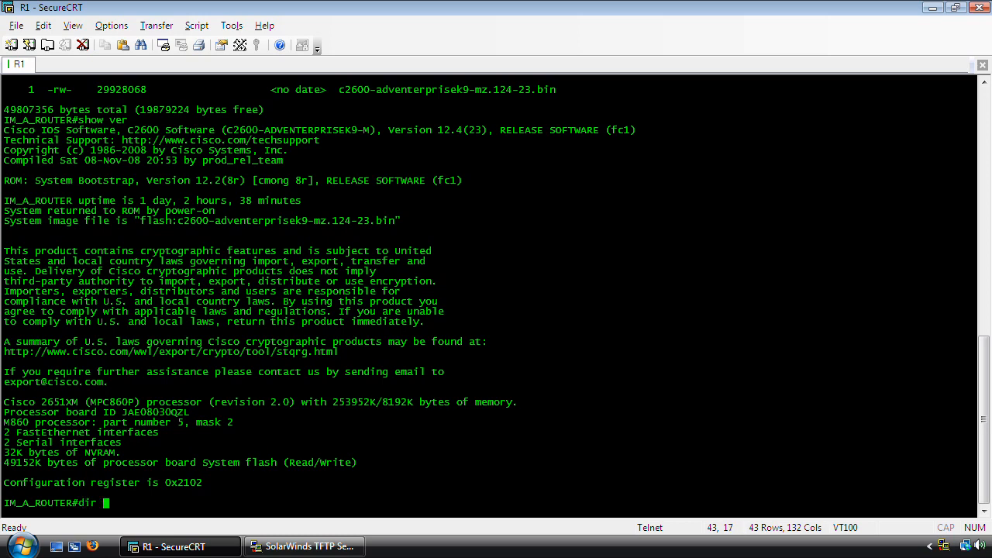
Copy flash:c2600-adventerprisek9-mz.124-23.bin to TFTP host 172.16.20.105, keeping the default filename
text(flash:)
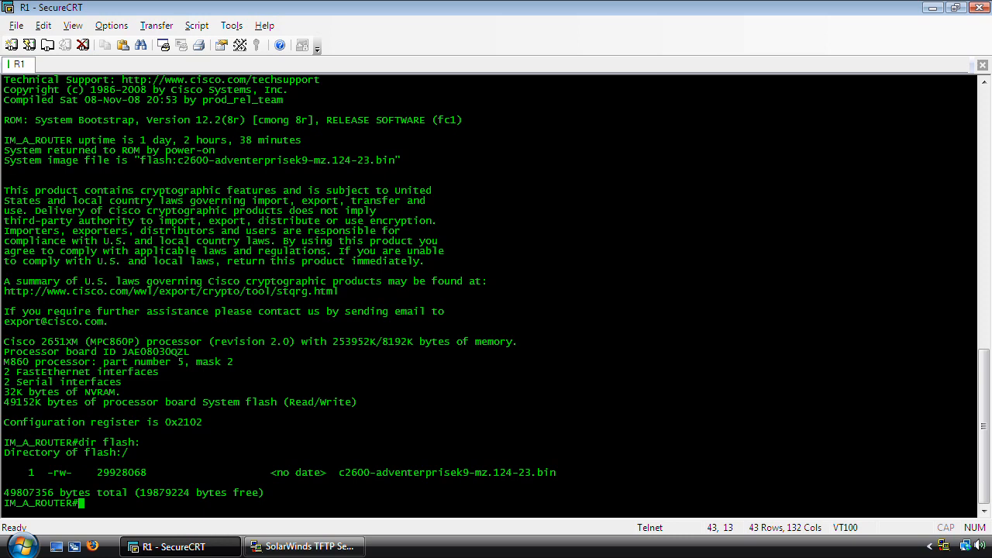
text(copy flash:)
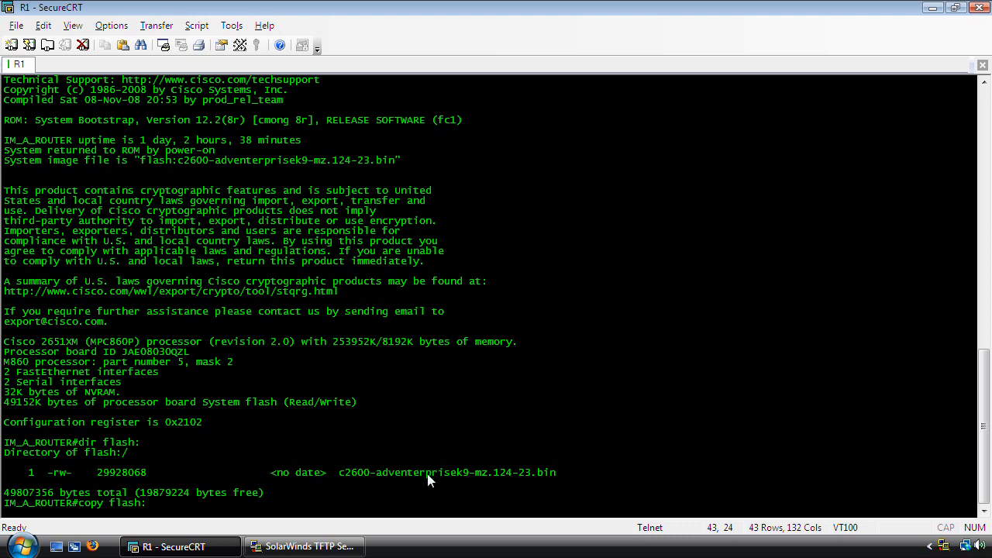
mouse_move(394, 487)
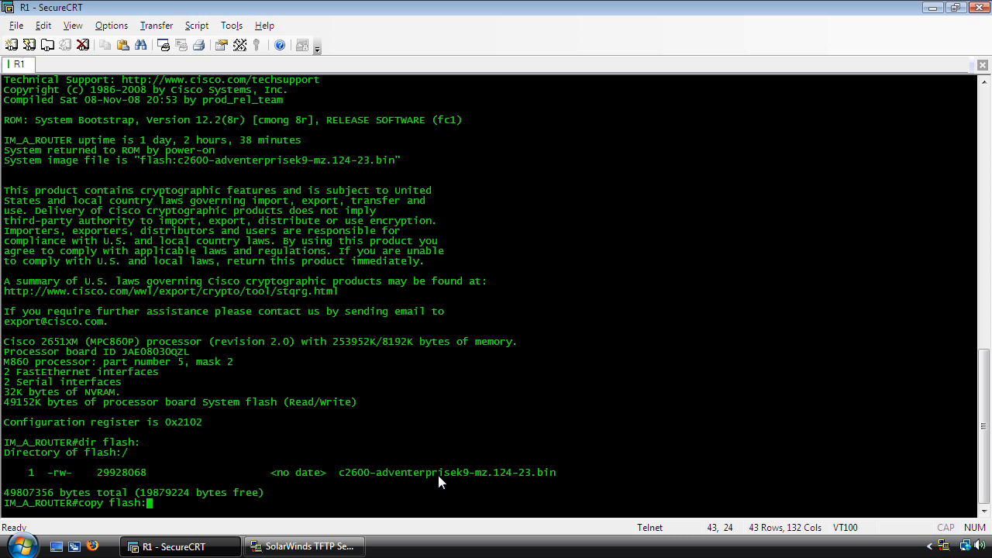
text(c260)
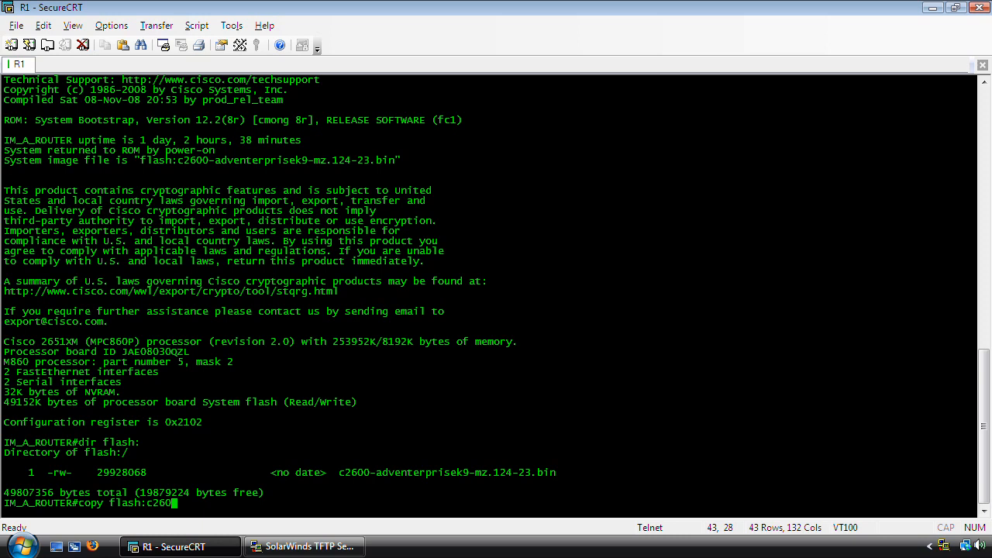
text(0-)
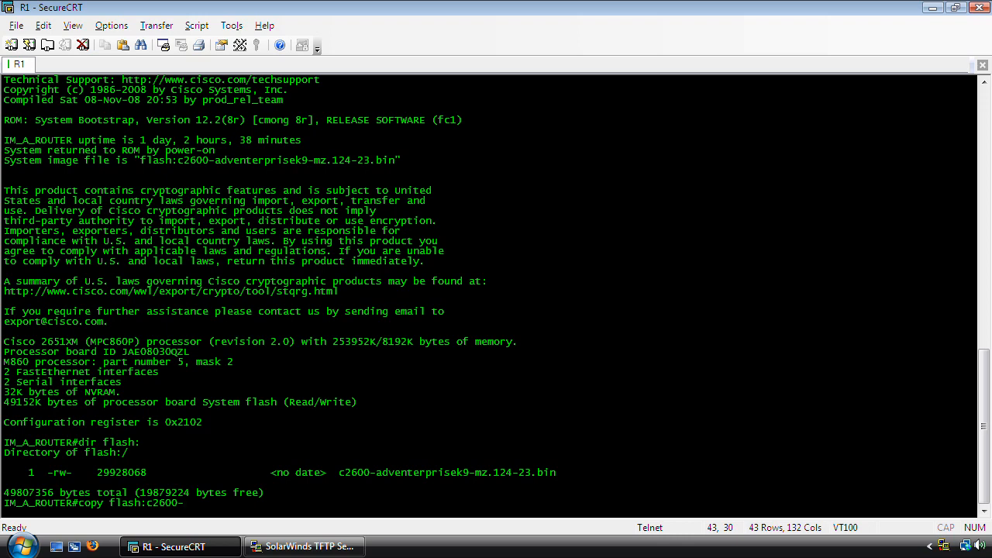
text(a)
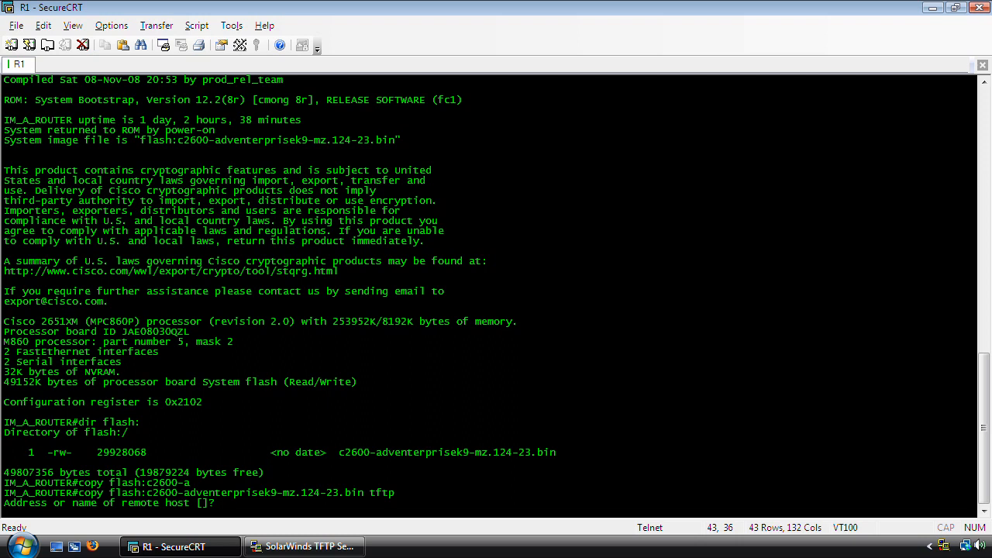
text(172.16.20.105)
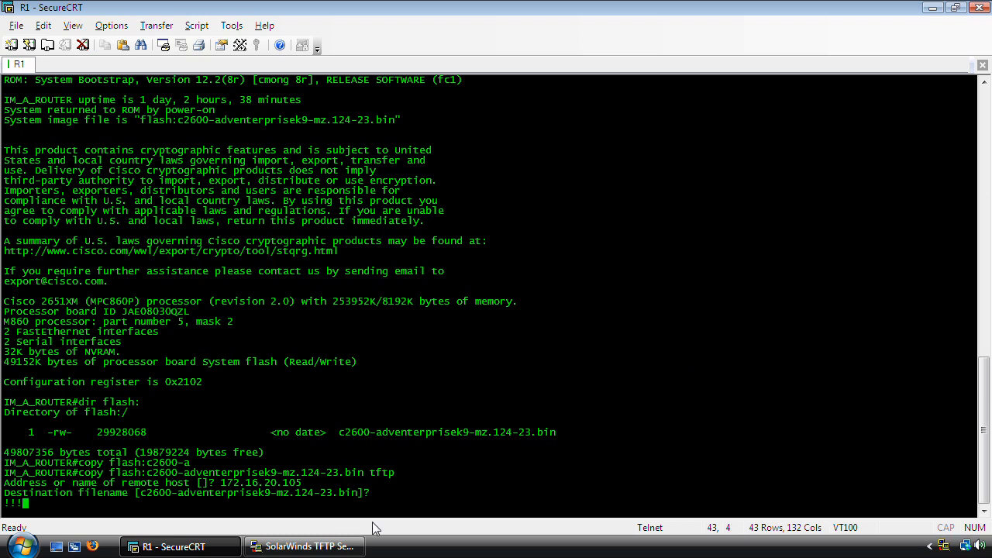
Bring the SolarWinds TFTP Server forward to watch the incoming PUT from 10.1.1.1
click(317, 546)
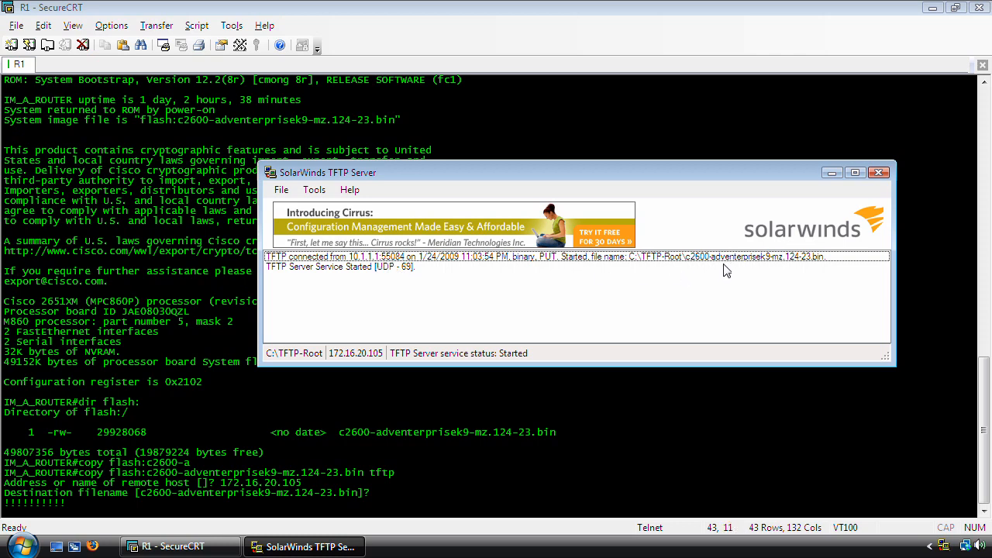
mouse_move(756, 282)
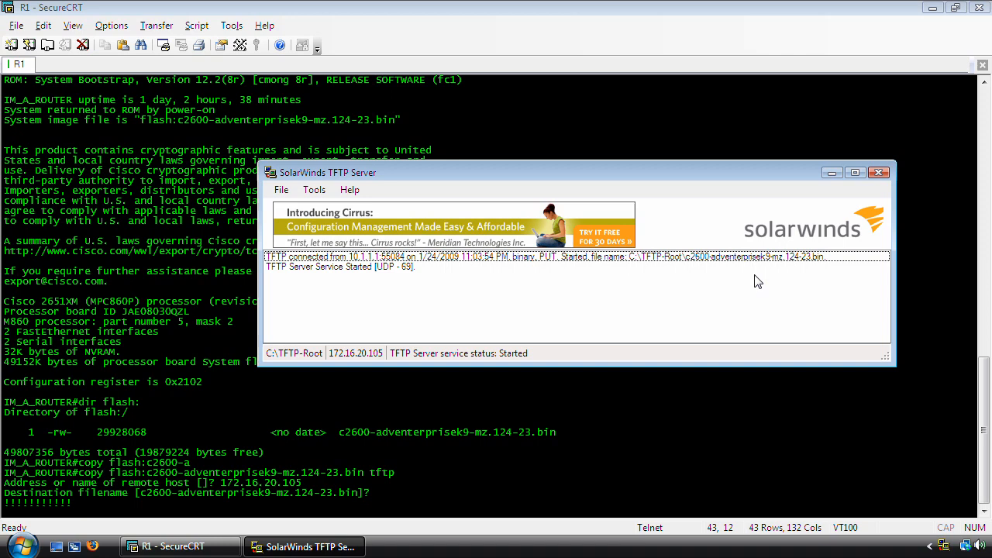
mouse_move(639, 270)
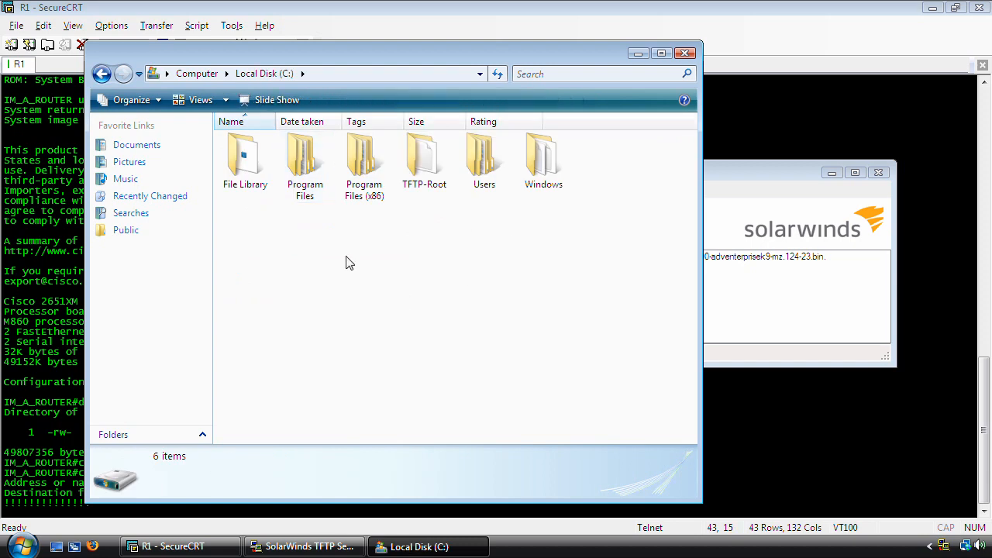
Check TFTP-Root, where the .bin backup still shows 0 KB, then close the folder
double_click(425, 155)
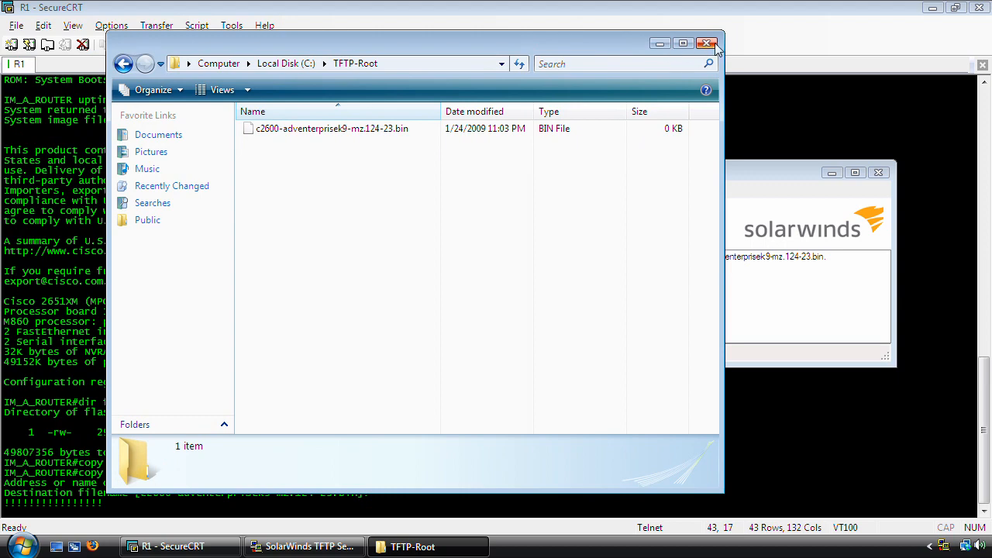
click(707, 43)
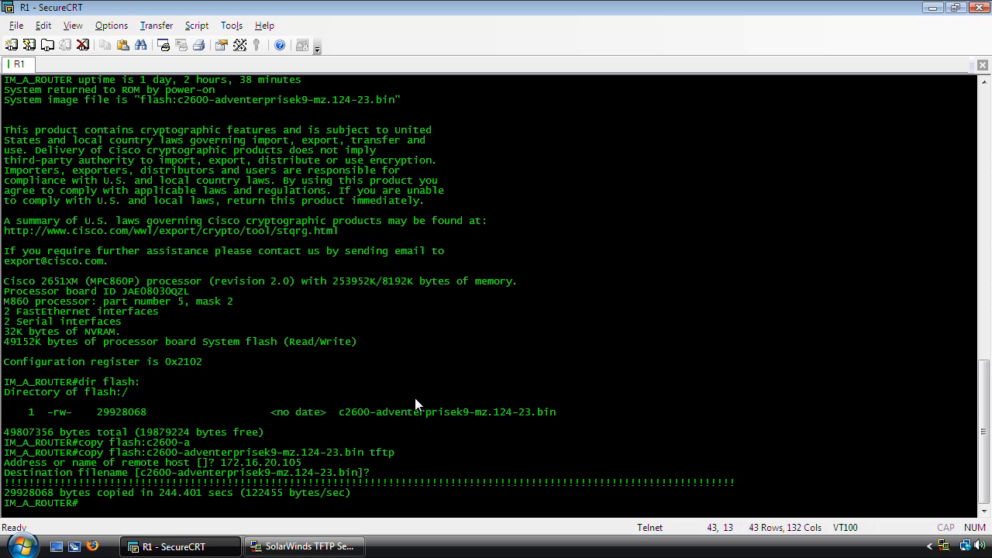
mouse_move(523, 468)
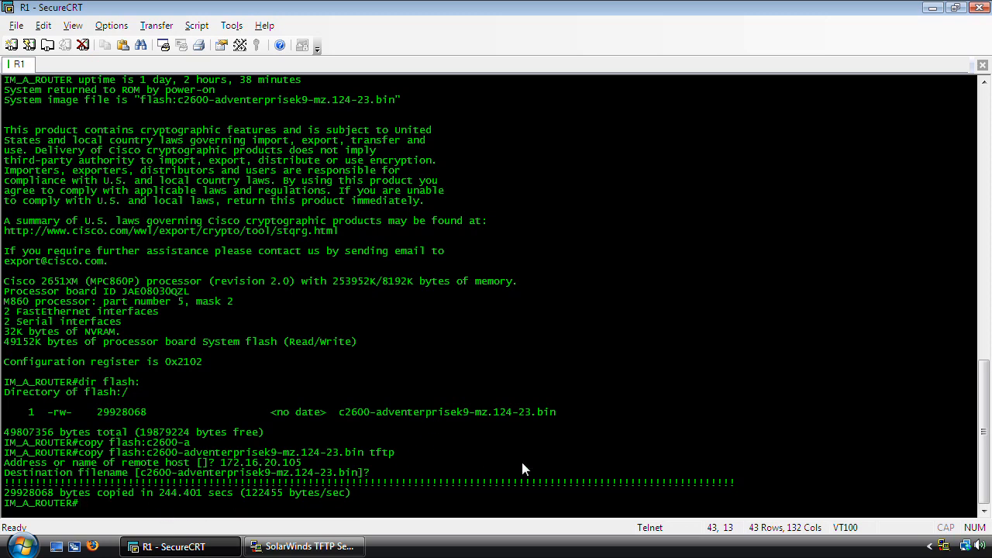
Browse Computer > C: > TFTP-Root to confirm the backup at 29,227 KB, then close it
click(14, 538)
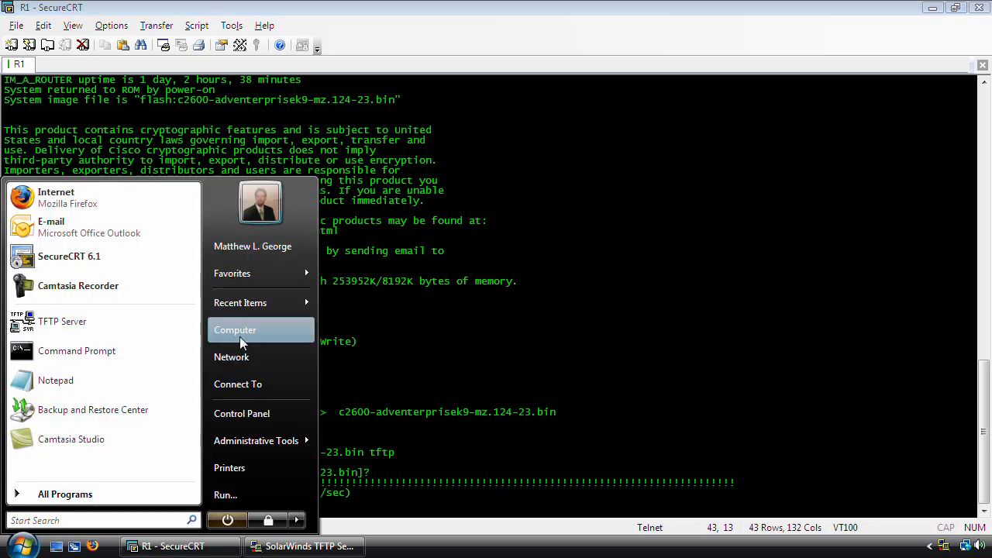
click(235, 329)
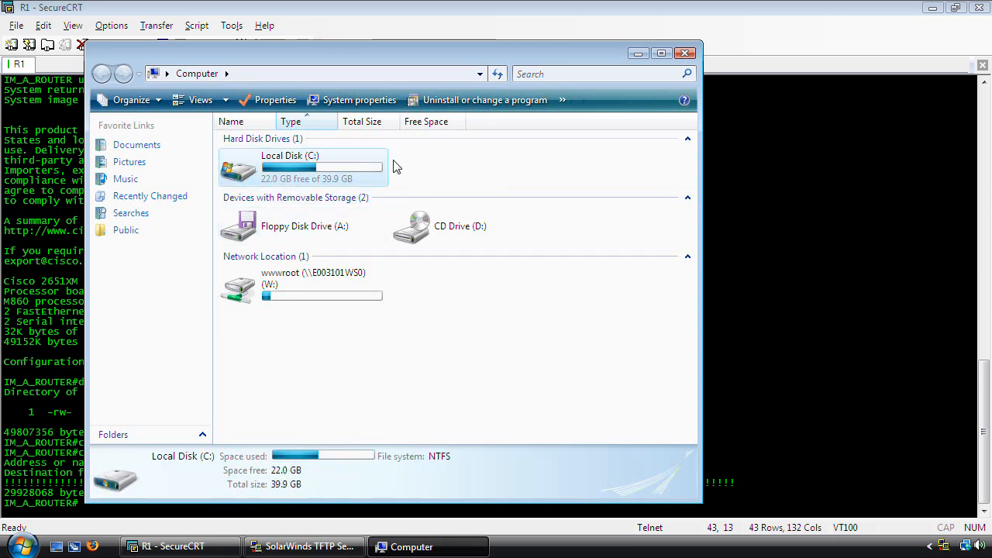
double_click(289, 167)
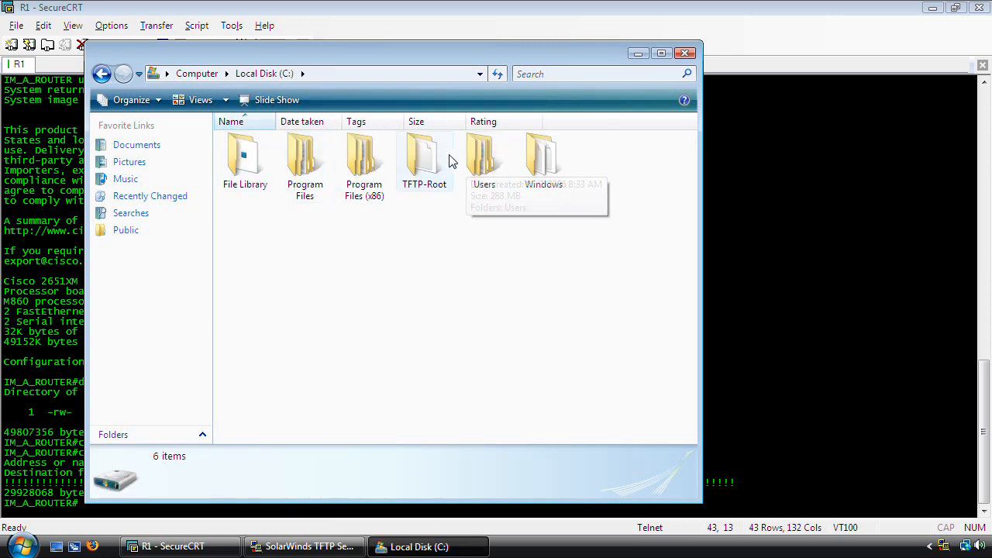
double_click(425, 151)
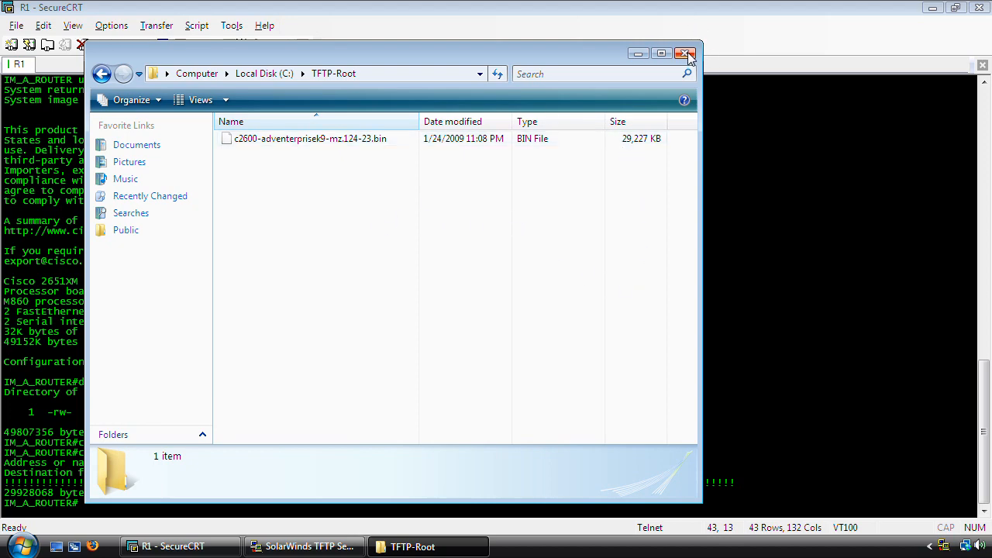
click(685, 52)
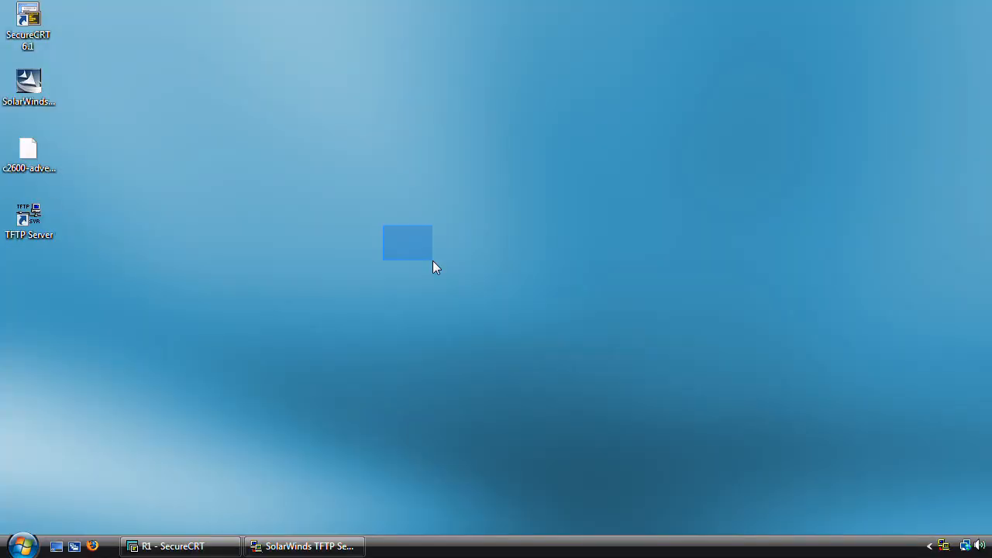
Check the TFTP log for the completed upload, then browse to TFTP-Root again
click(315, 545)
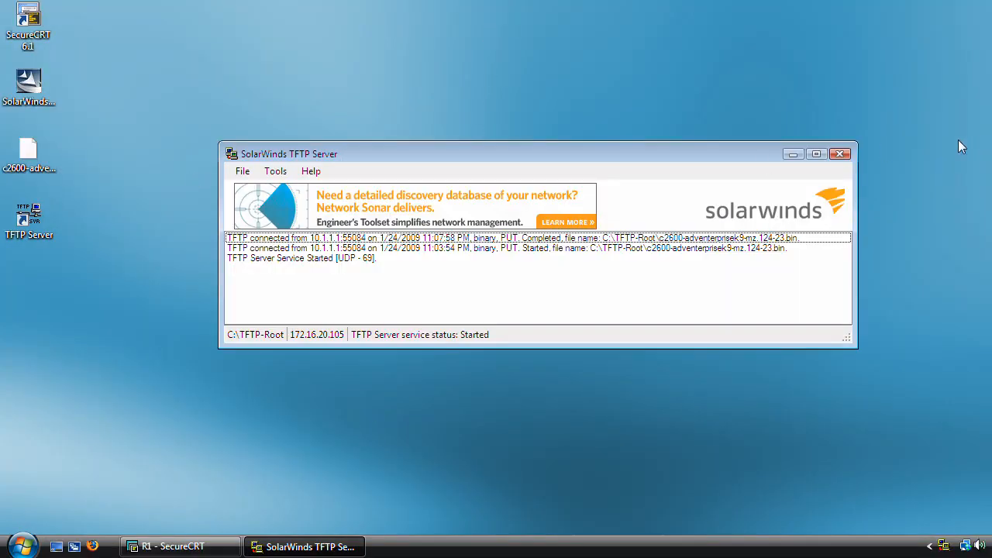
click(22, 546)
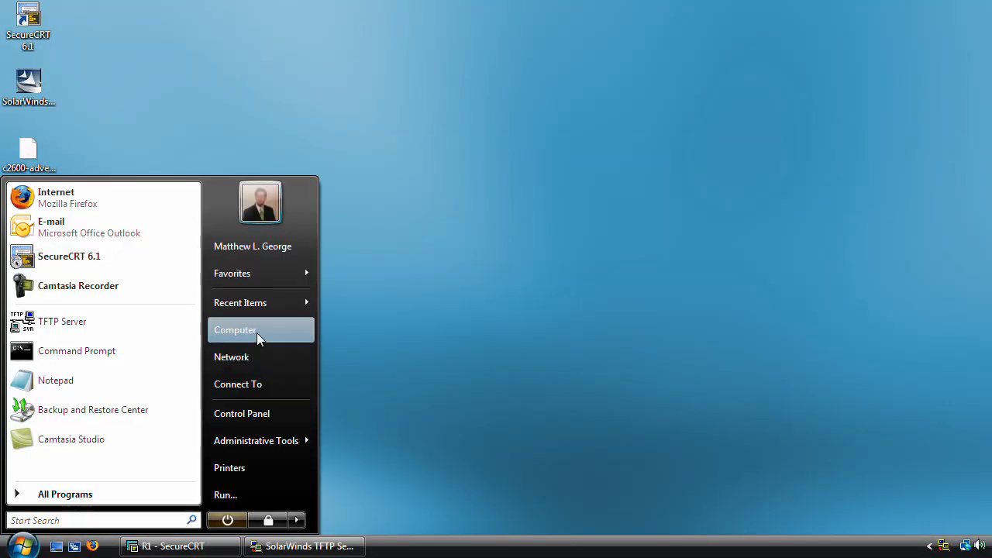
click(235, 329)
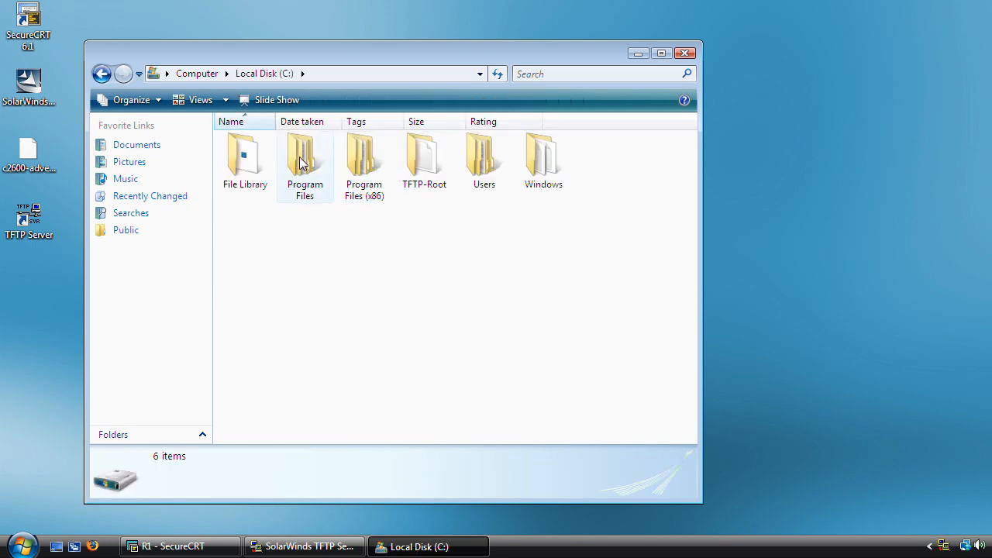
double_click(425, 152)
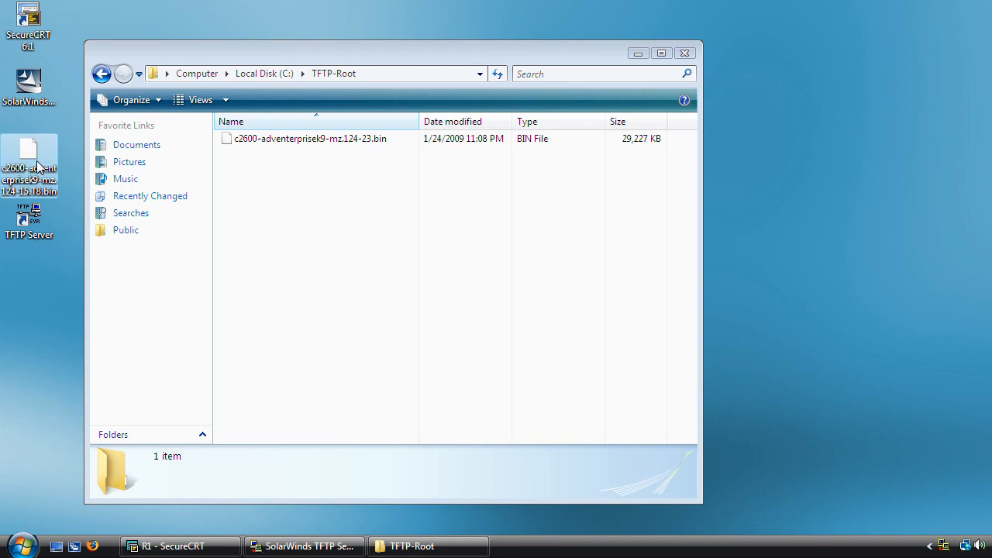
mouse_move(133, 174)
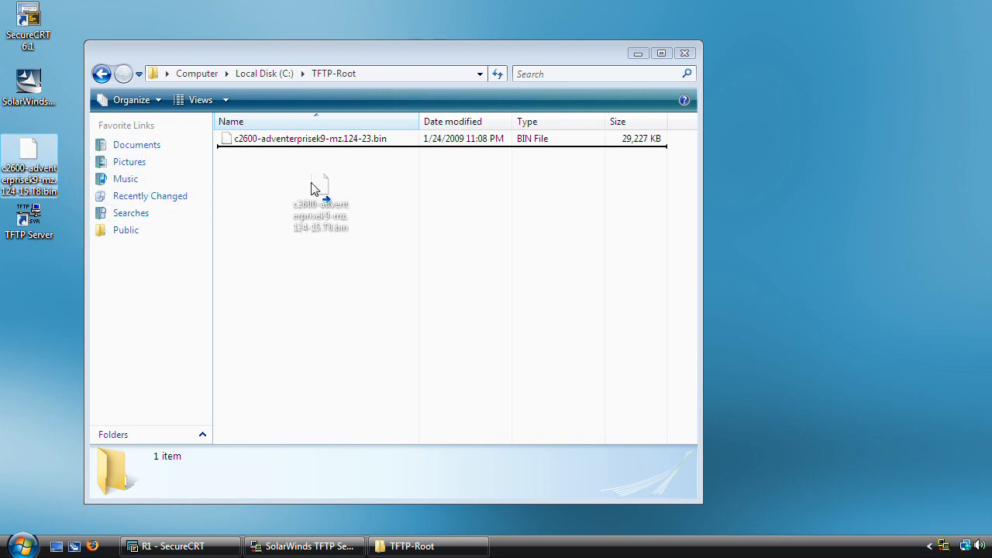
Rename the new c2600-adventerprisek9-mz.124-15.T8.bin in TFTP-Root and return to the R1 session
right_click(338, 138)
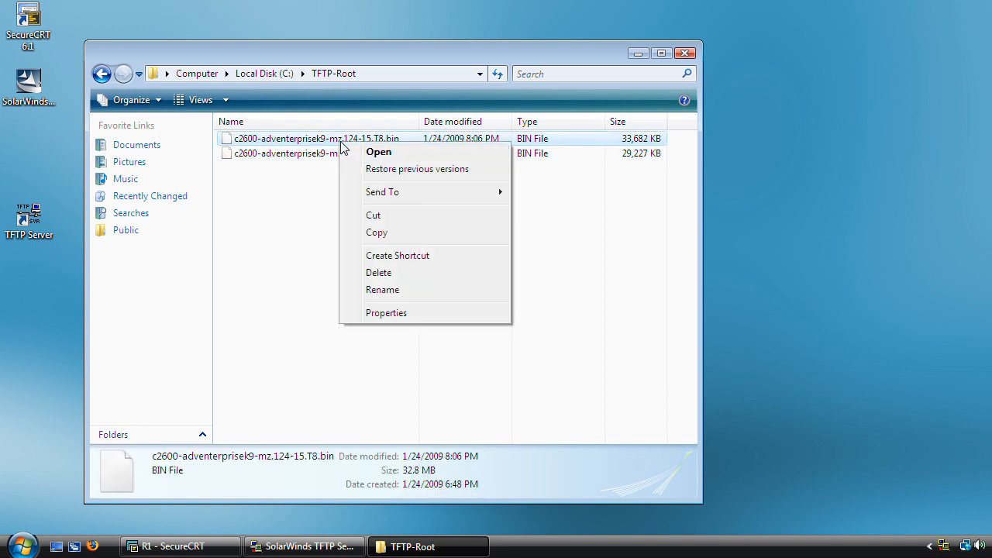
click(381, 290)
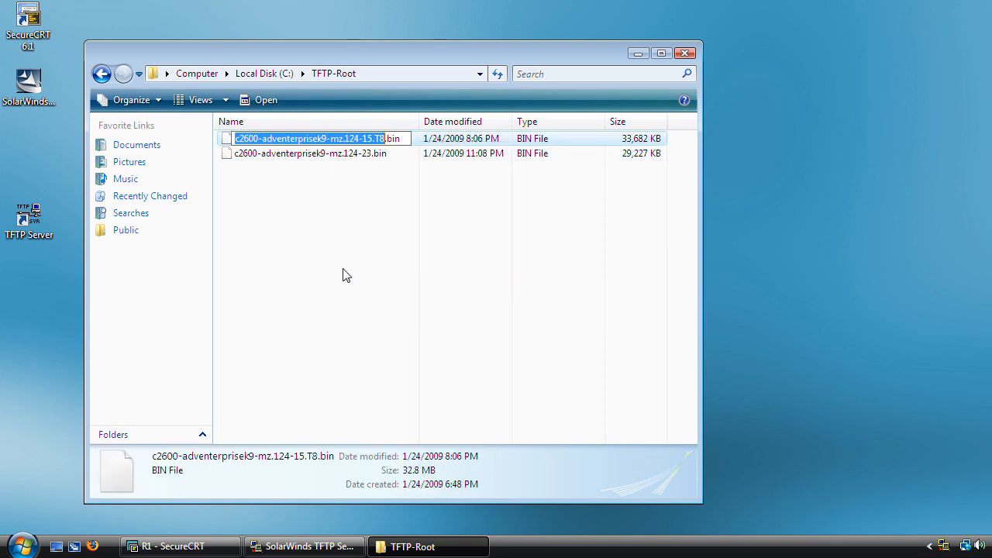
click(687, 50)
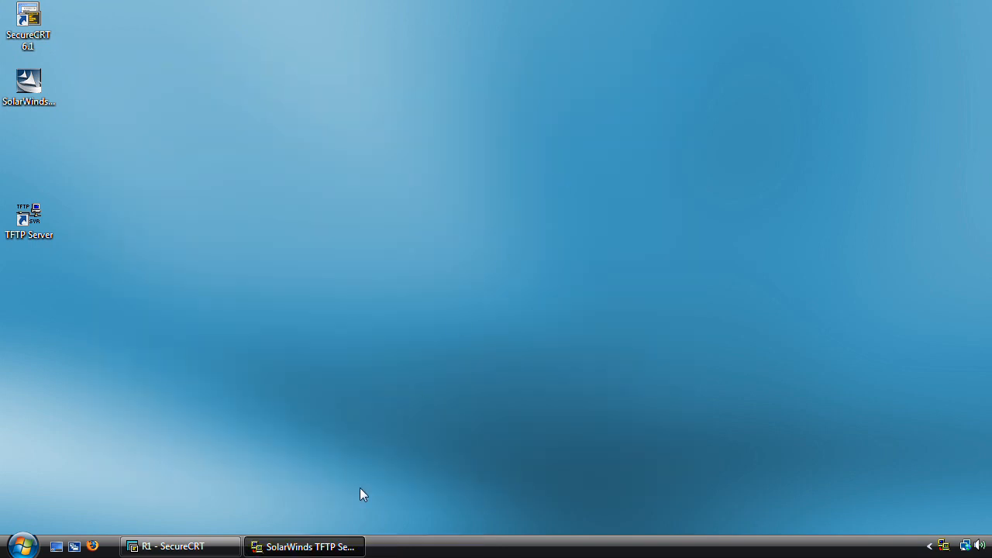
click(171, 546)
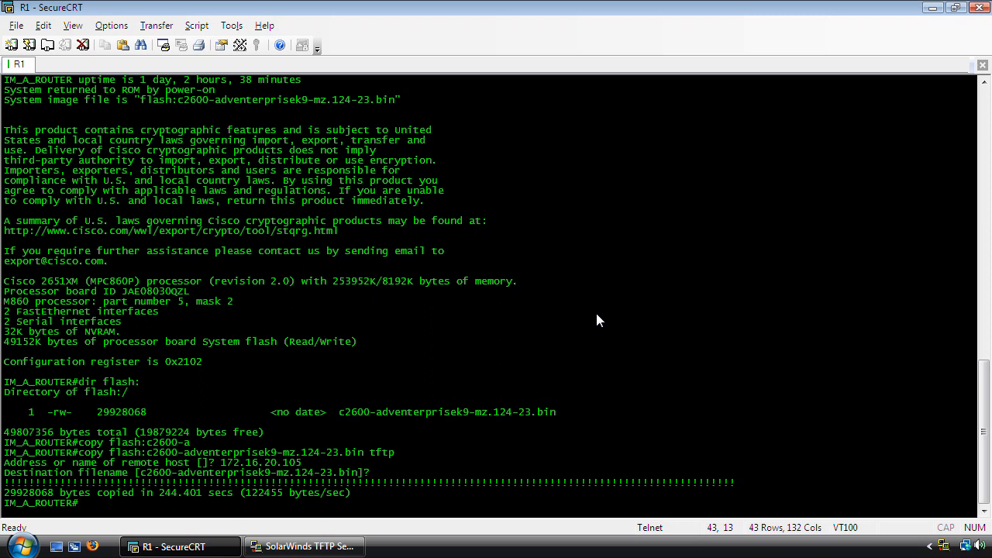
Copy c2600-adventerprisek9-mz.124-15.T8.bin from TFTP 172.16.20.105 to flash, confirming flash erase
text(copy tftp flash:)
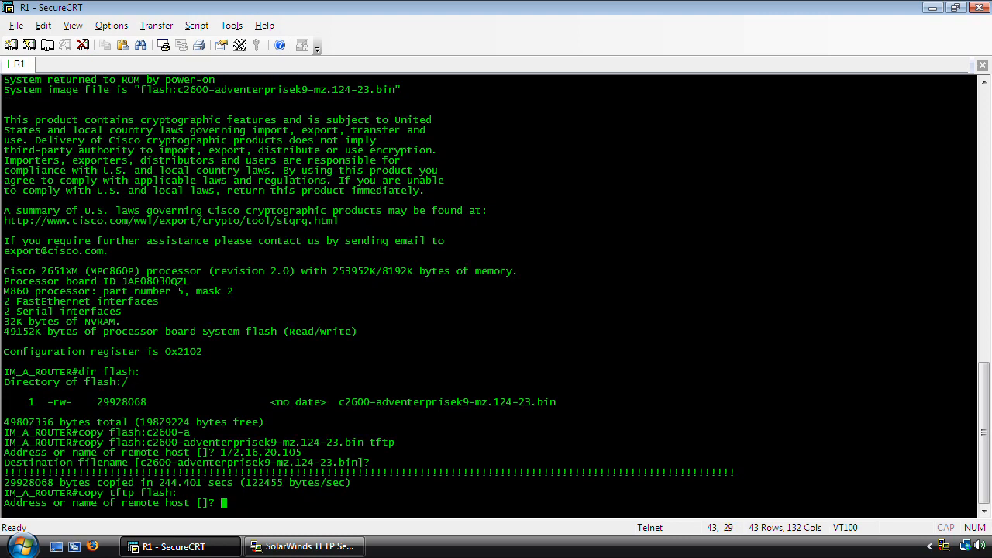
text(172.16.20.105)
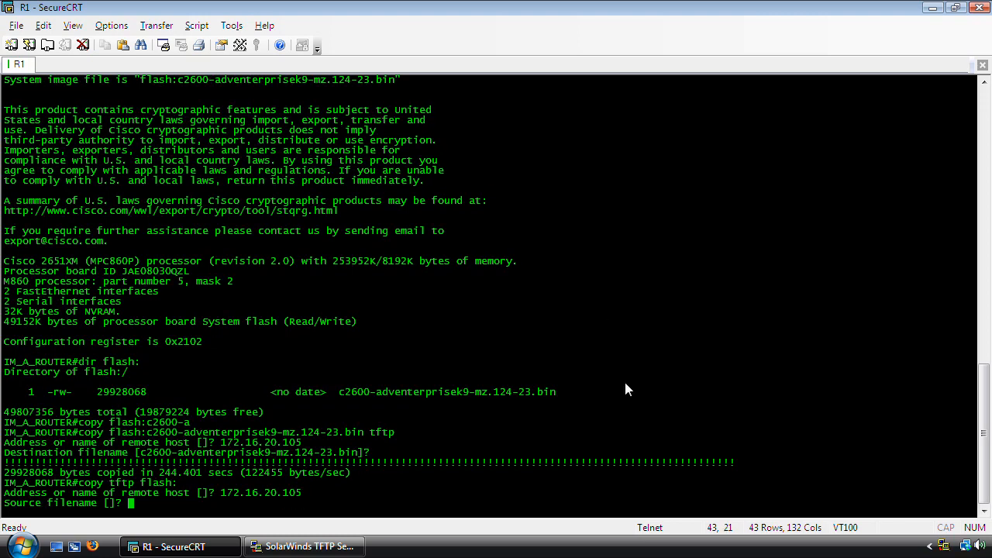
text(c2600-adventerprisek9-mz.124-15.T8.bin)
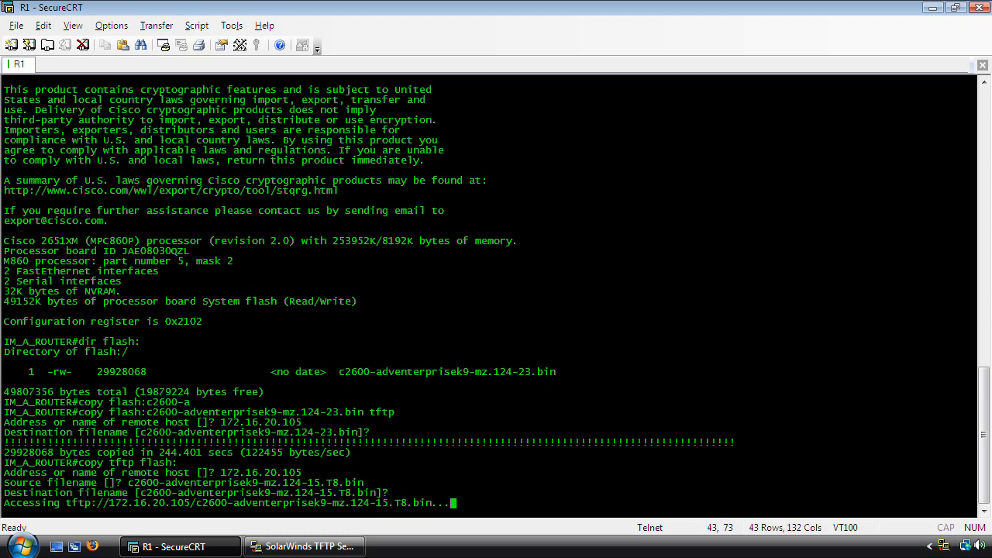
key(Enter)
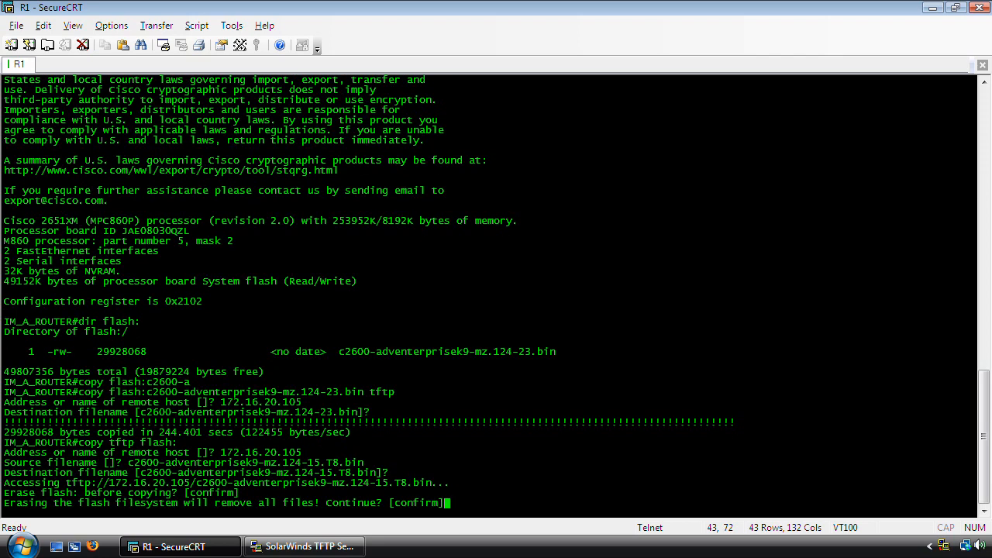
key(Enter)
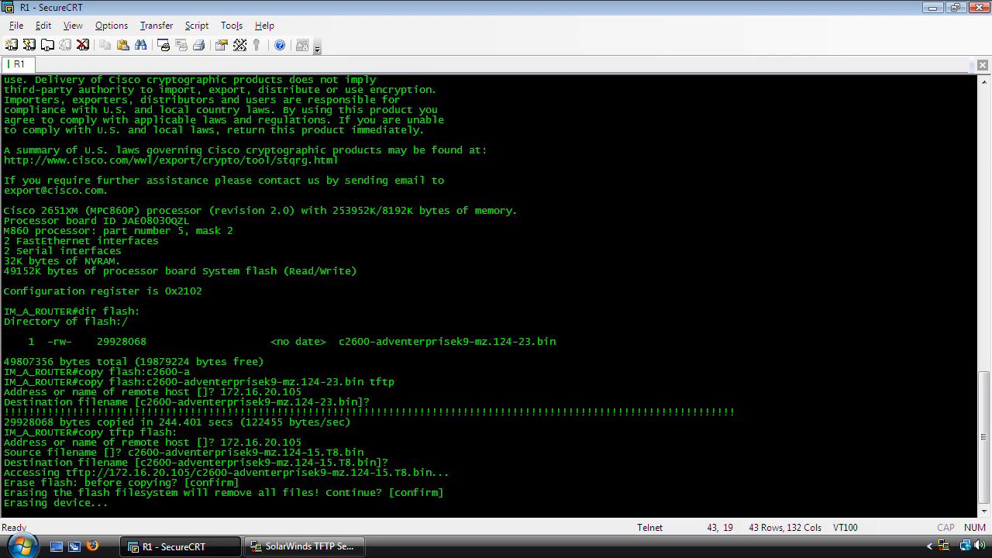
Wait through the erase and copy, then list flash to verify the new T8 image
text(ee)
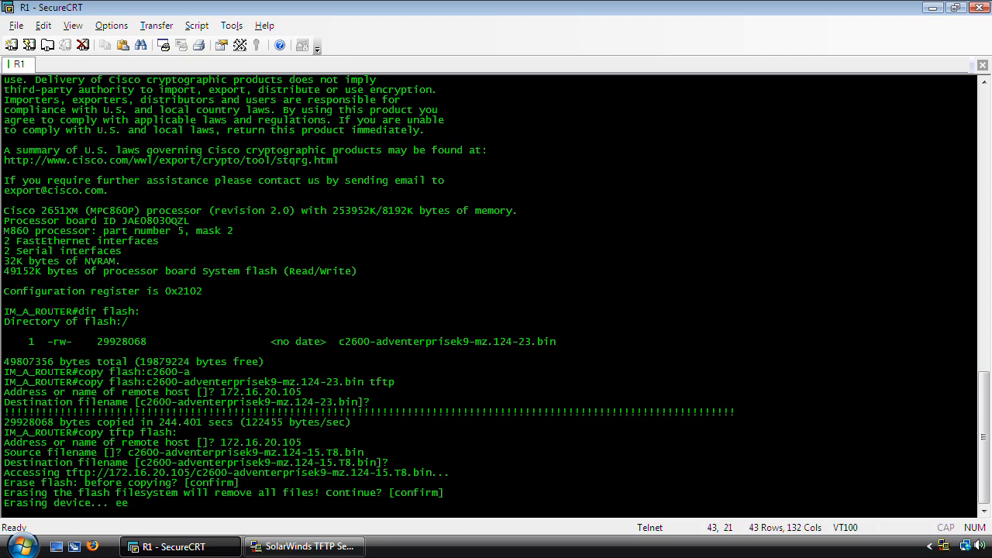
text(ee)
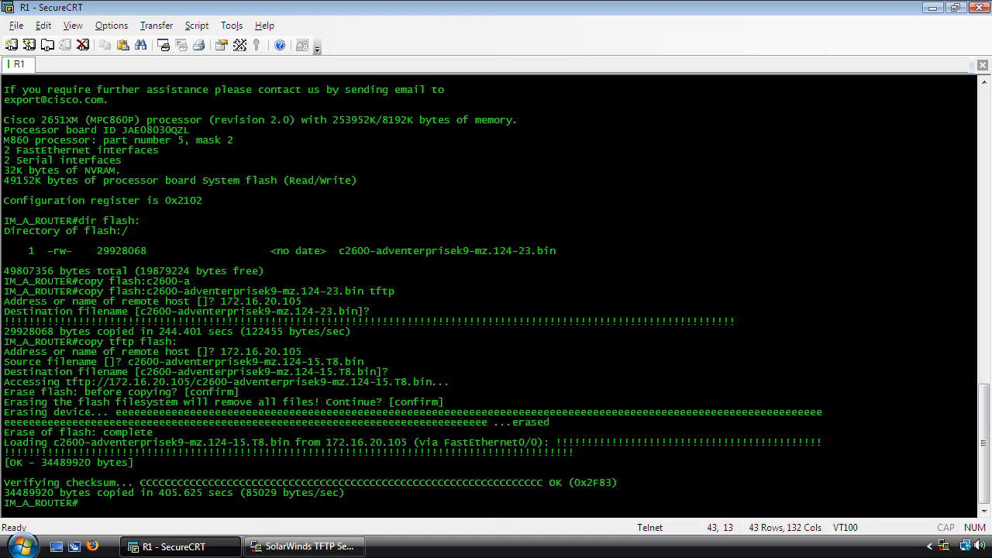
mouse_move(586, 416)
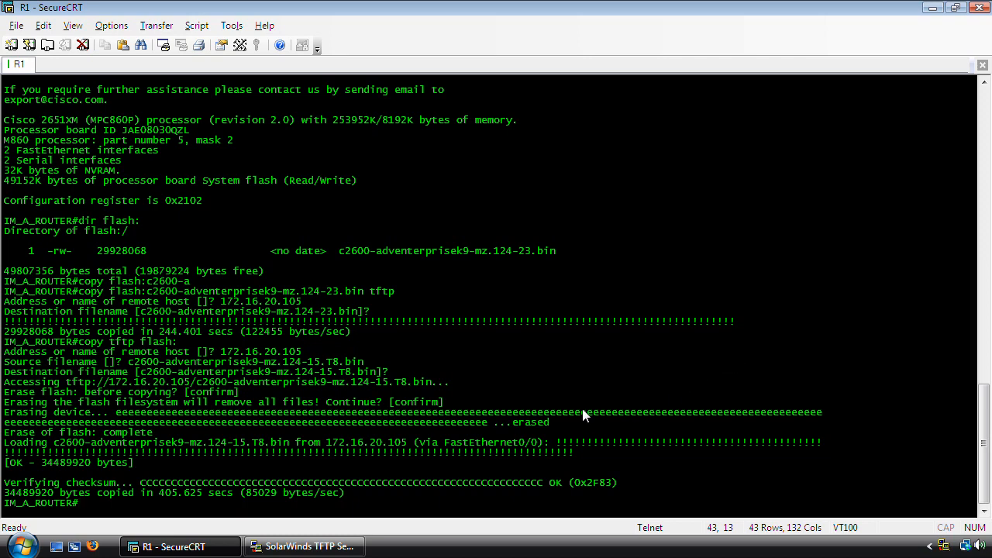
mouse_move(363, 517)
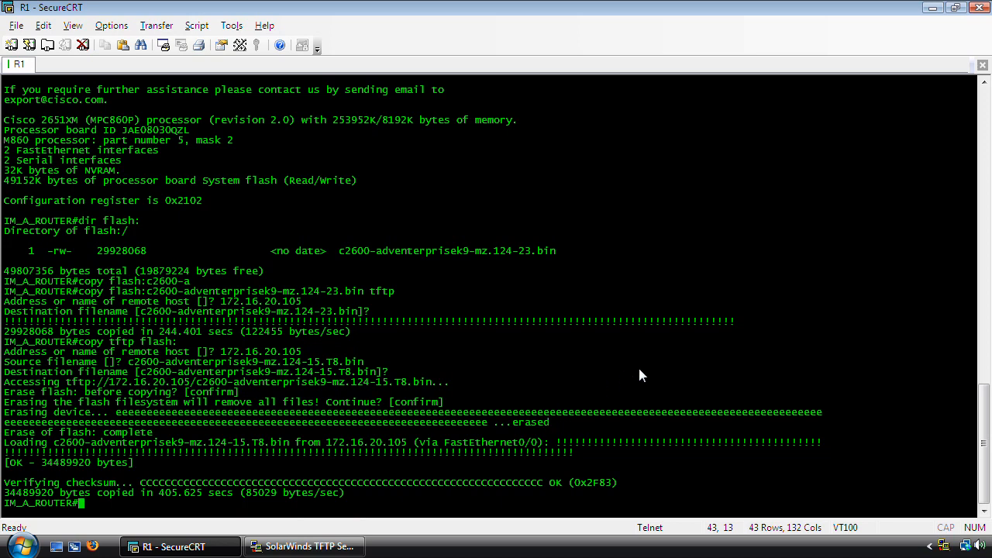
text(dir)
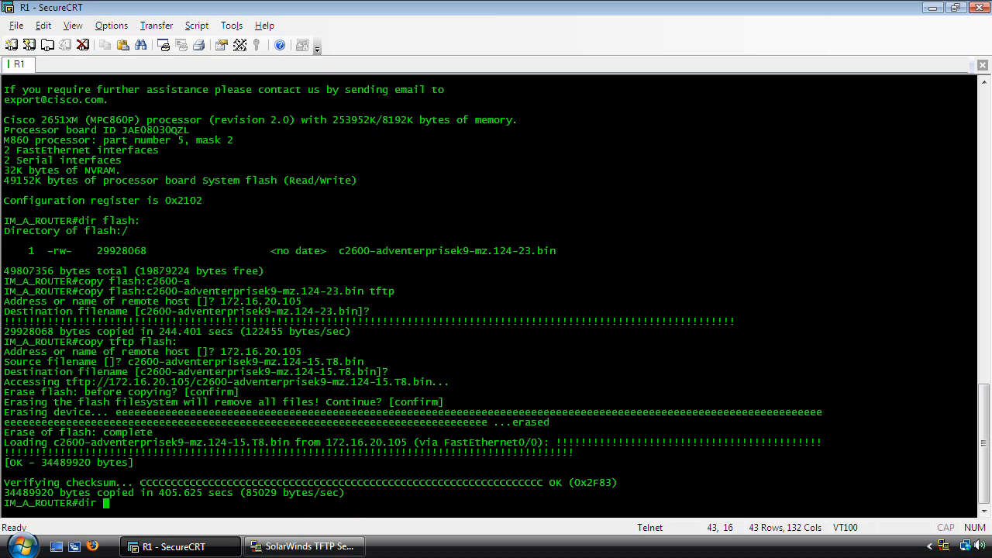